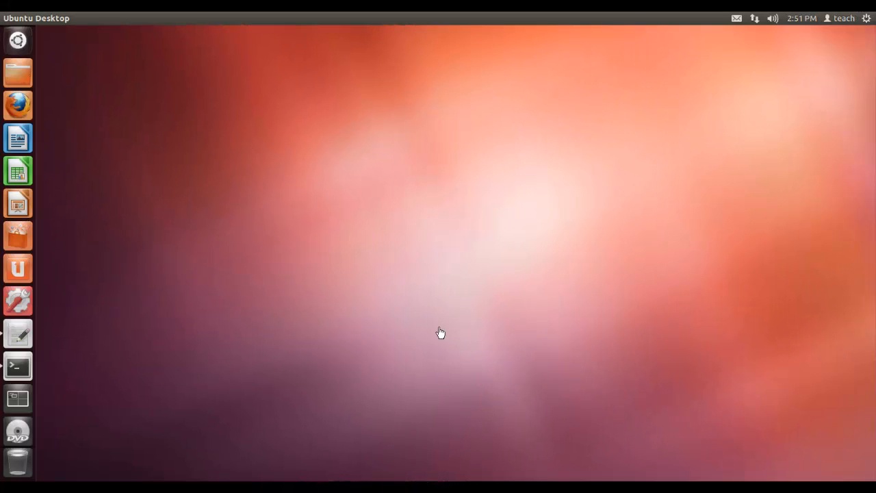
{"action": "mouse_move", "coordinate": [304, 272]}
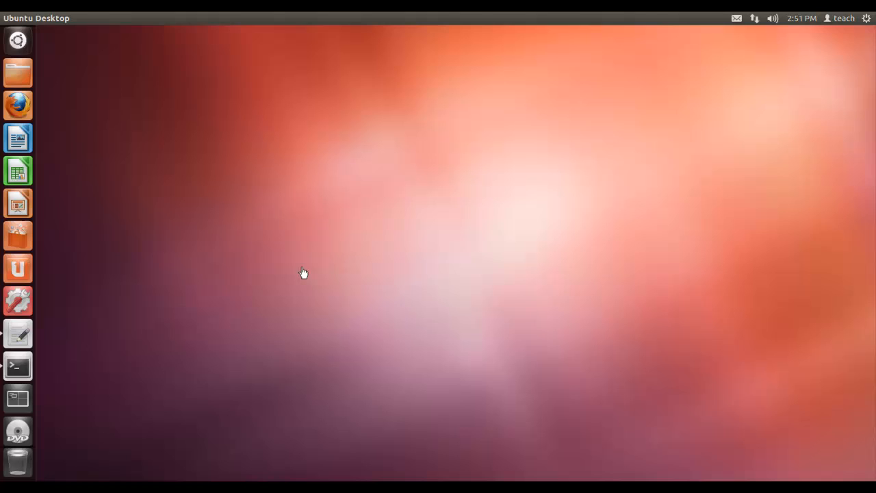
{"action": "mouse_move", "coordinate": [297, 268]}
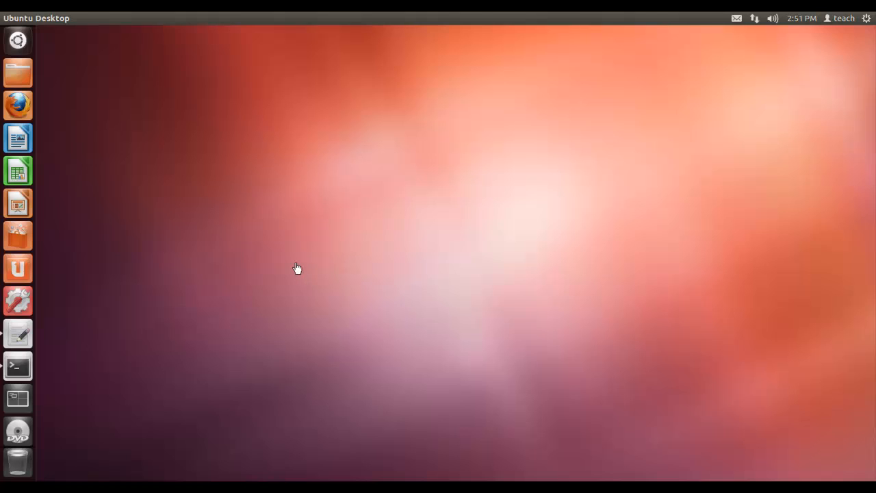
{"action": "mouse_move", "coordinate": [297, 260]}
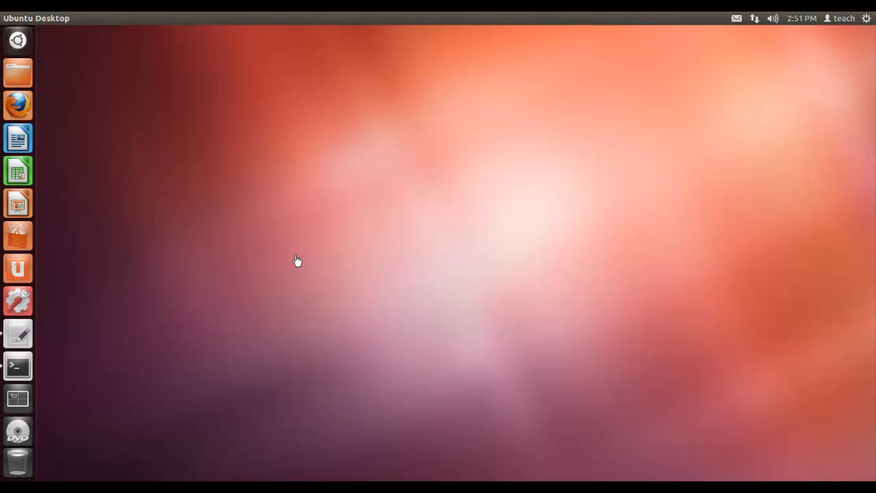
{"action": "mouse_move", "coordinate": [277, 291]}
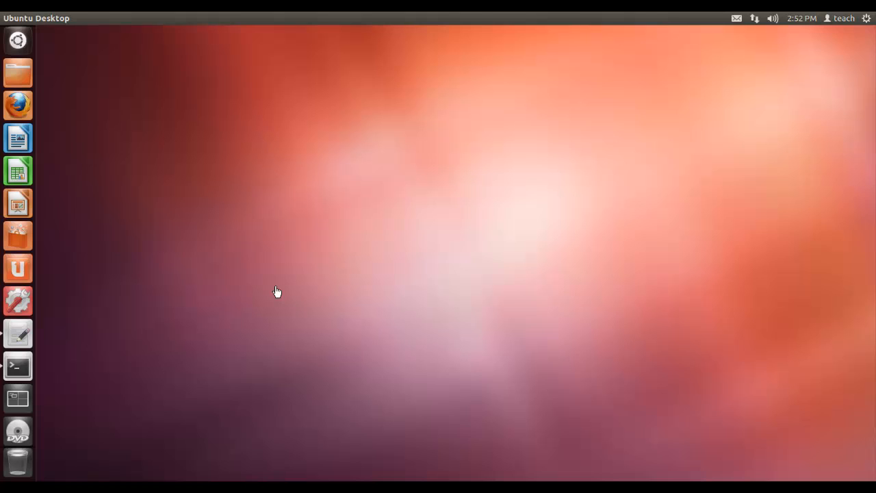
{"action": "mouse_move", "coordinate": [279, 272]}
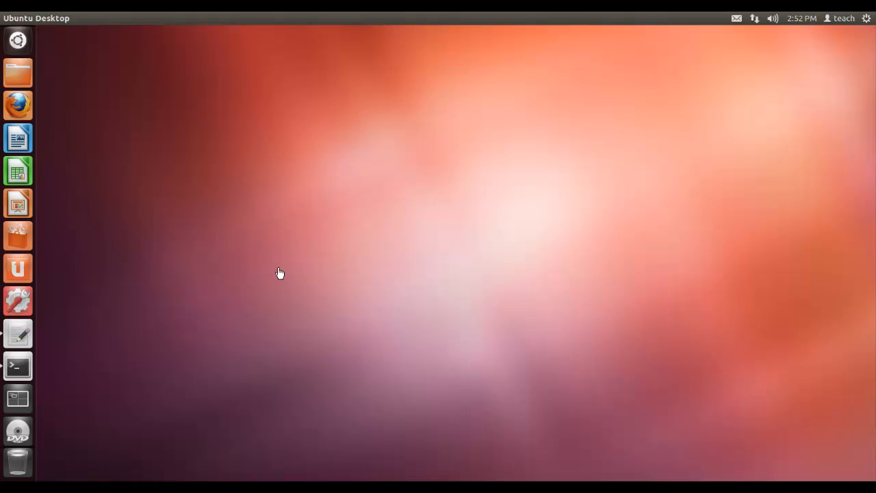
{"action": "mouse_move", "coordinate": [267, 251]}
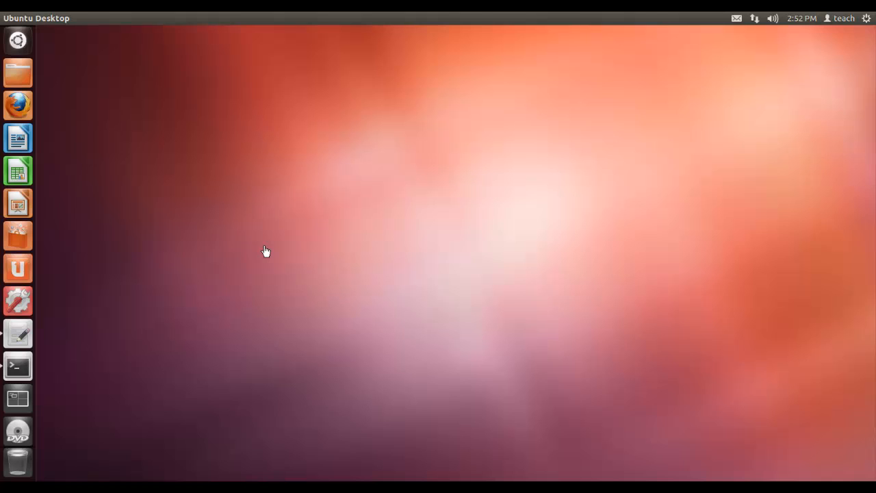
{"action": "mouse_move", "coordinate": [17, 366]}
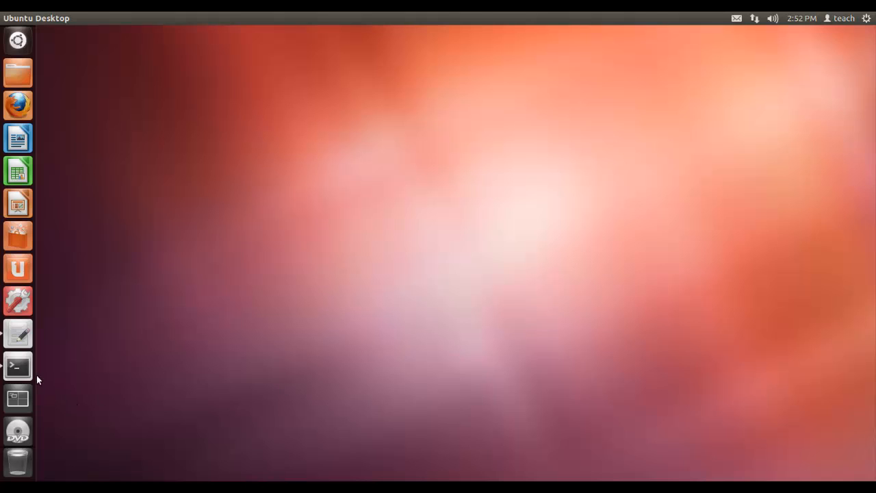
Launch a terminal from the launcher, move it to the upper right and enlarge it.
{"action": "left_click", "coordinate": [17, 365]}
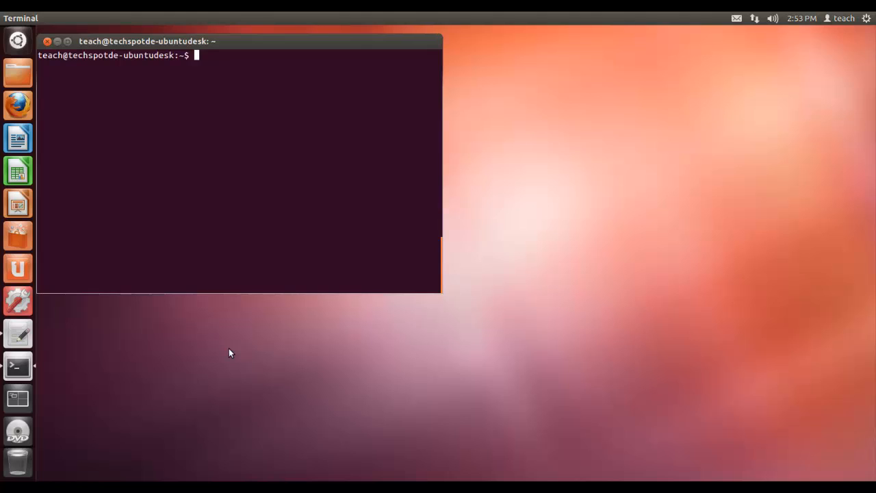
{"action": "mouse_move", "coordinate": [266, 68]}
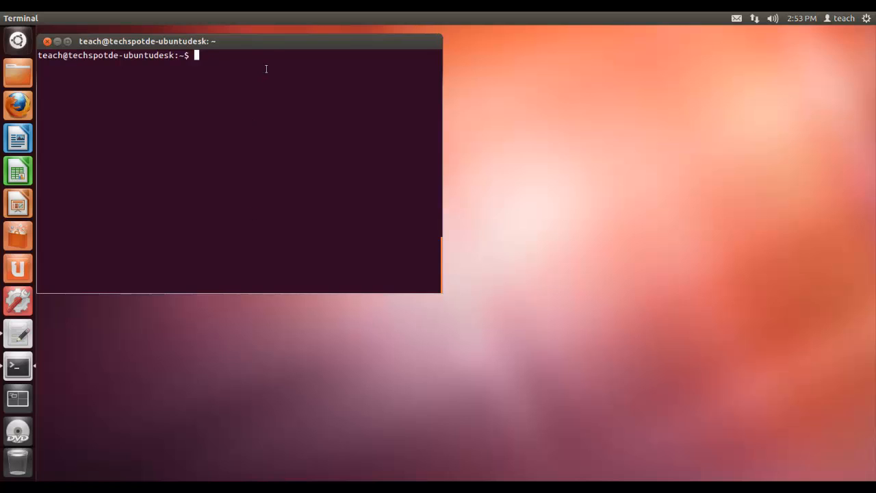
{"action": "left_click_drag", "start_coordinate": [148, 41], "coordinate": [239, 41]}
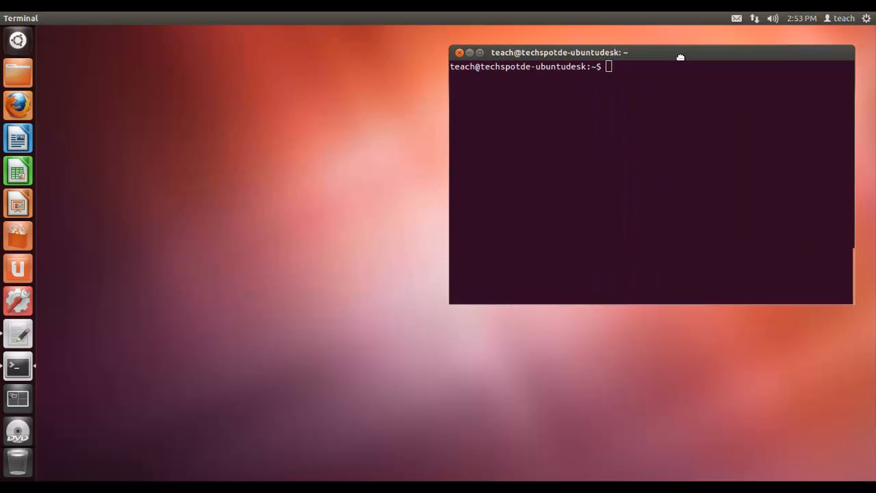
{"action": "left_click_drag", "start_coordinate": [680, 57], "coordinate": [626, 49]}
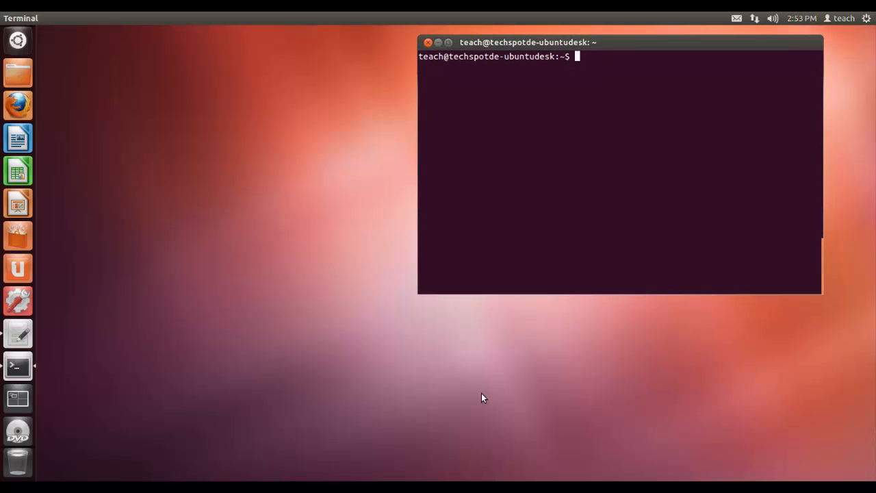
{"action": "mouse_move", "coordinate": [822, 302]}
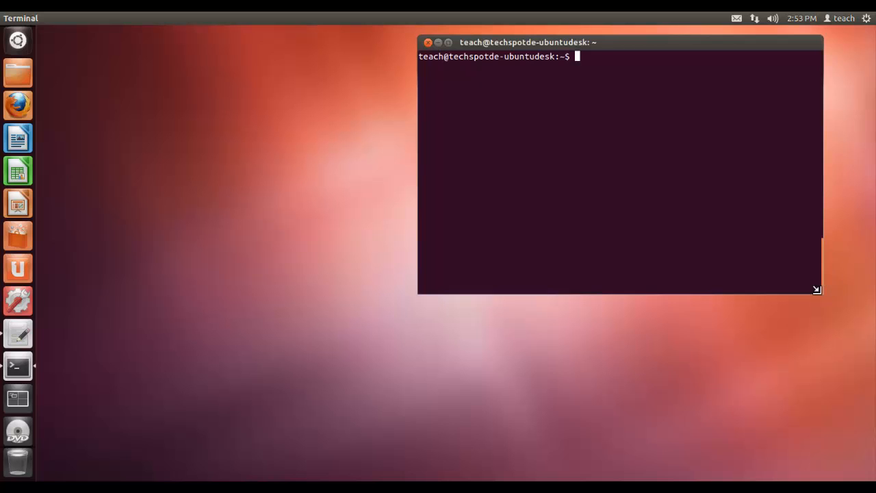
{"action": "left_click_drag", "start_coordinate": [817, 289], "coordinate": [847, 359]}
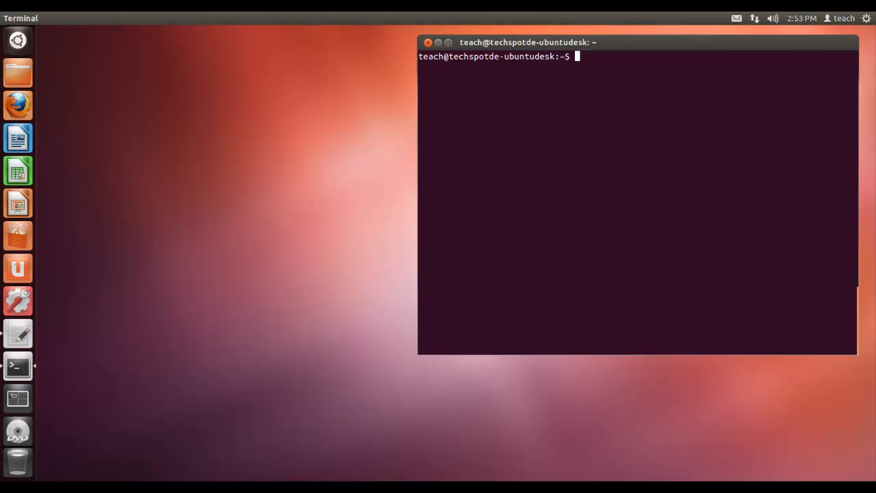
Change into /usr/local/sbin and list its contents.
{"action": "type", "text": "cd"}
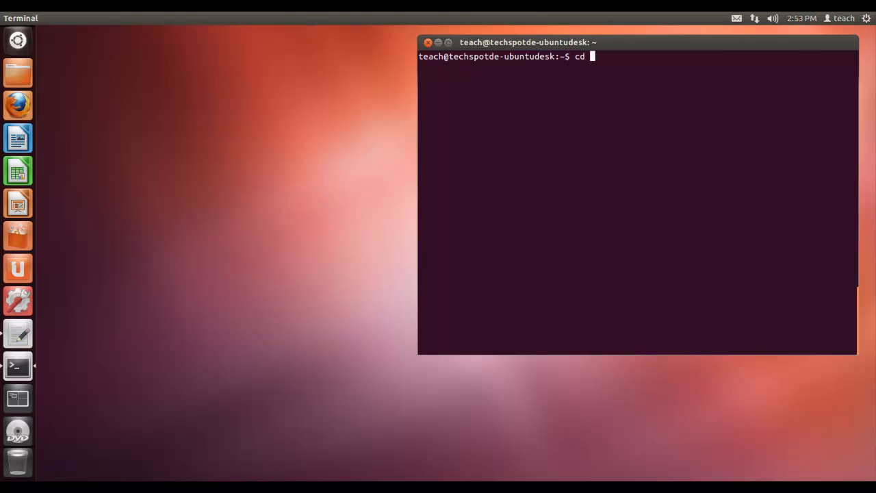
{"action": "type", "text": "/u"}
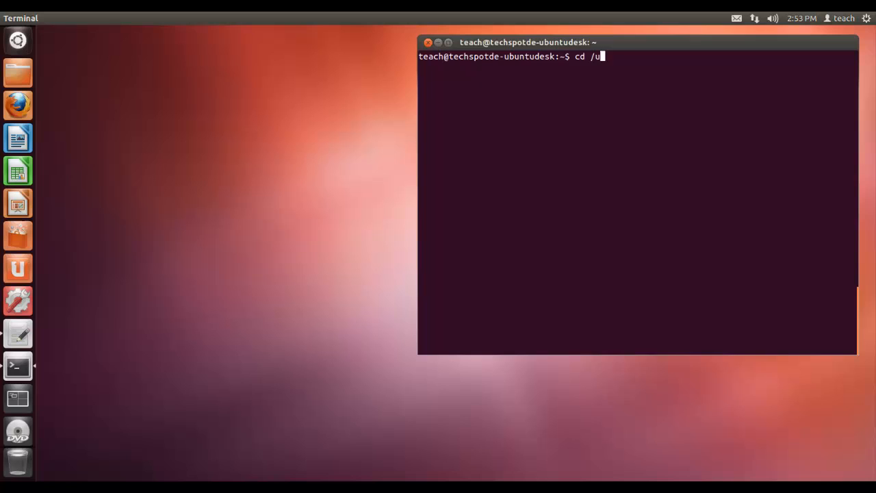
{"action": "type", "text": "sr/lo"}
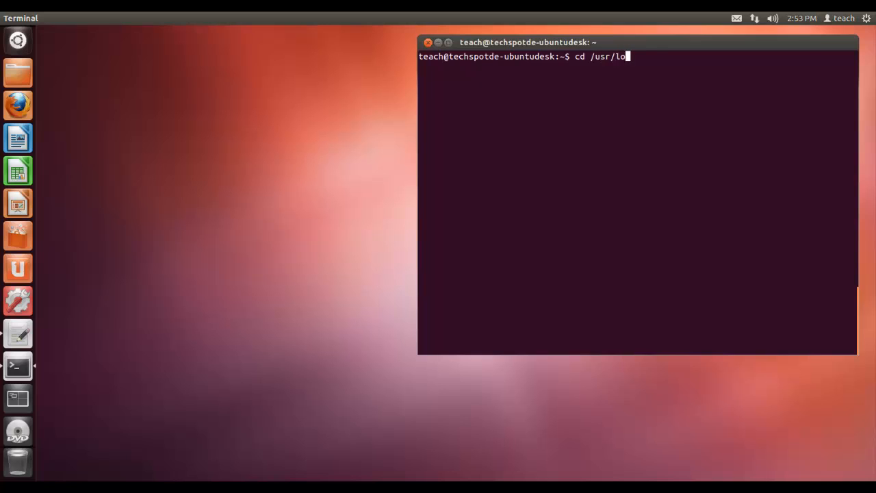
{"action": "type", "text": "cal/sbin/"}
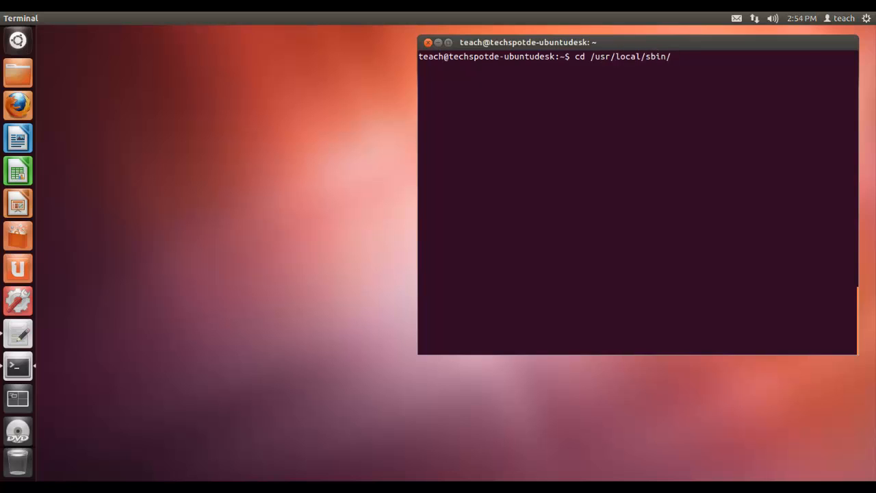
{"action": "type", "text": "ls"}
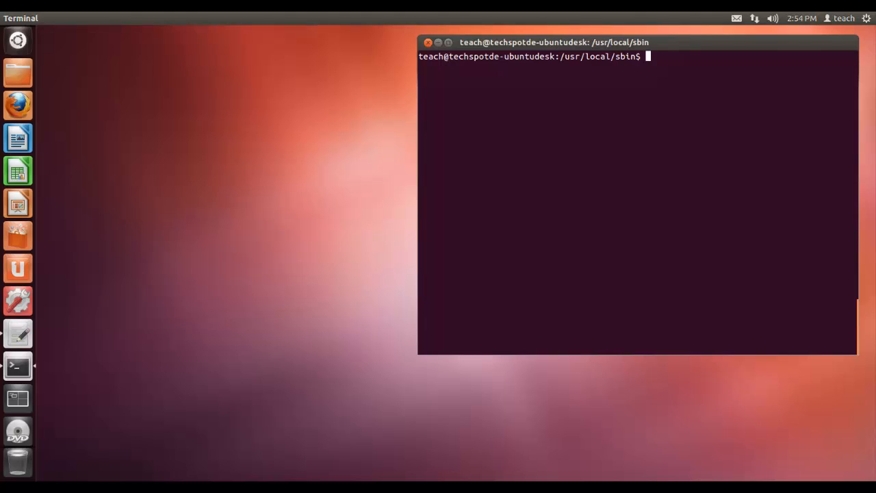
{"action": "mouse_move", "coordinate": [101, 286]}
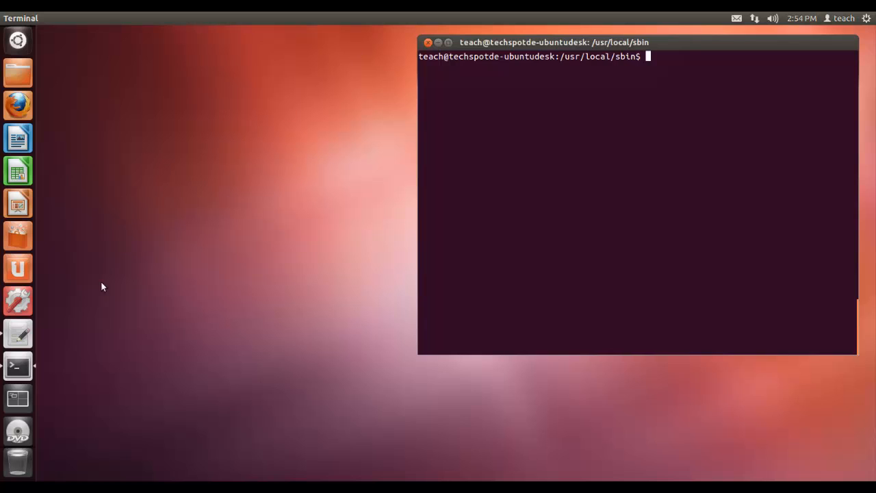
{"action": "mouse_move", "coordinate": [20, 342]}
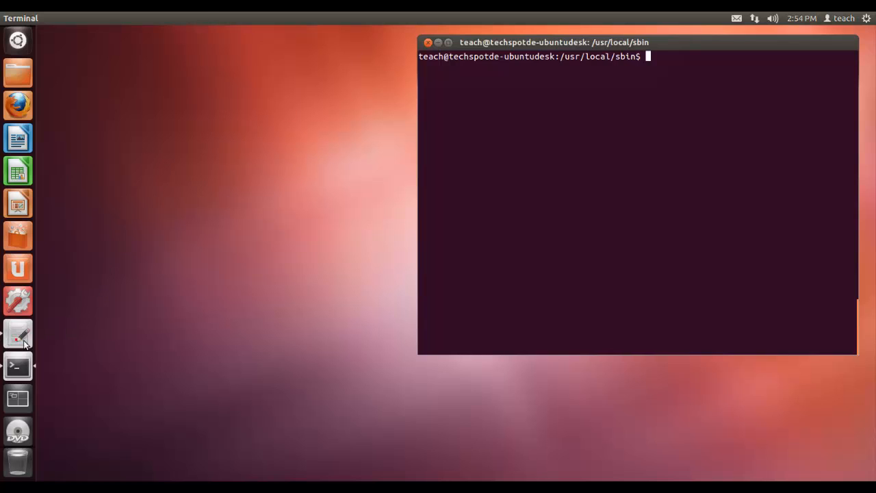
Run sudo mkdir for the continuous, hourly, daily and weekly .active/.inactive folders.
{"action": "left_click", "coordinate": [17, 333]}
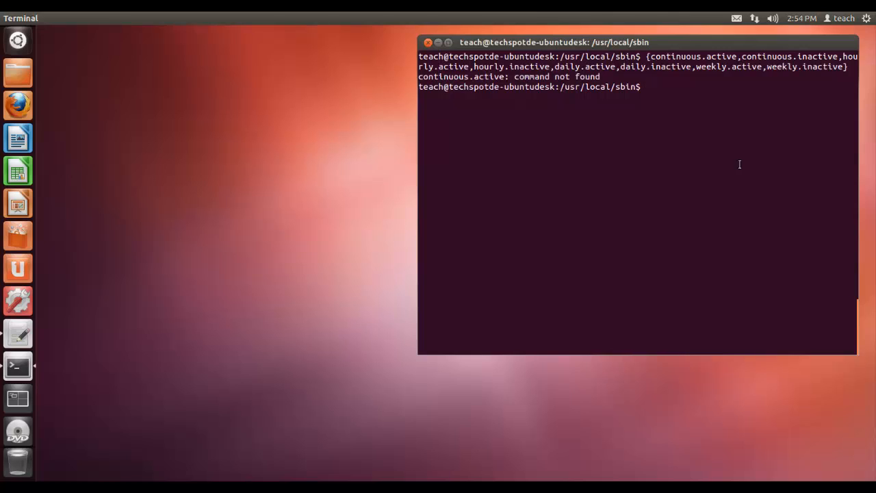
{"action": "type", "text": "sudo"}
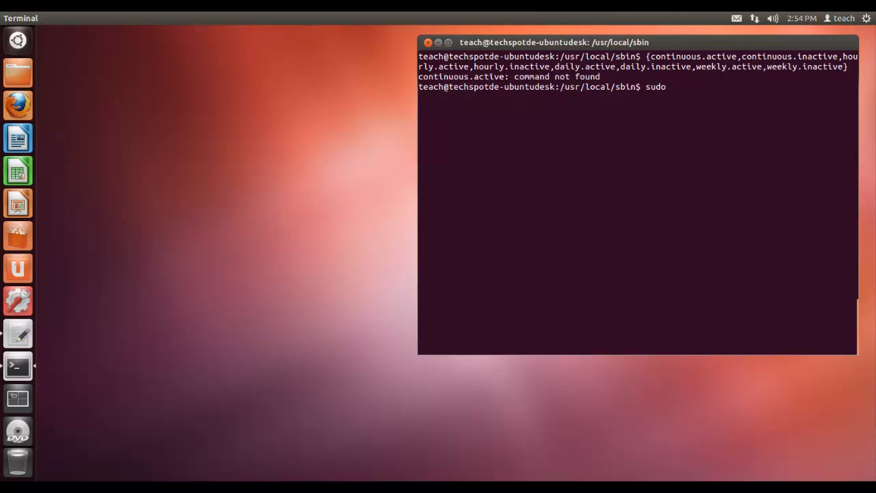
{"action": "type", "text": "mkdir"}
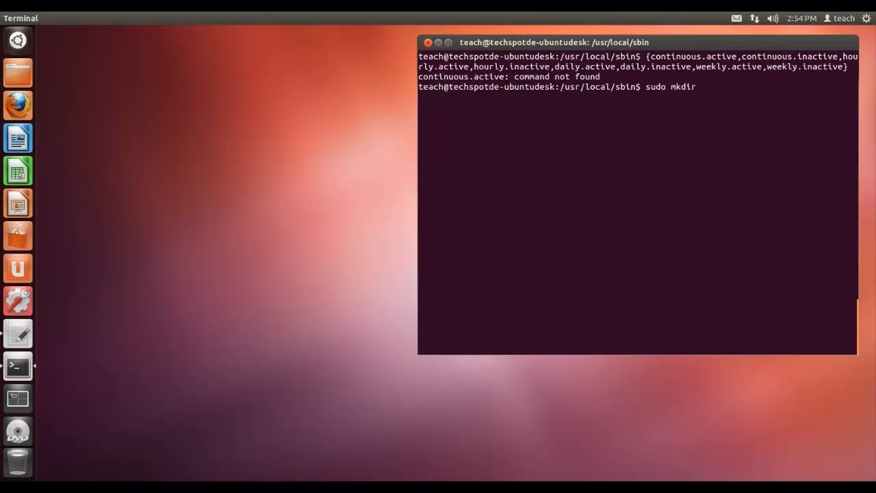
{"action": "key", "text": "Return"}
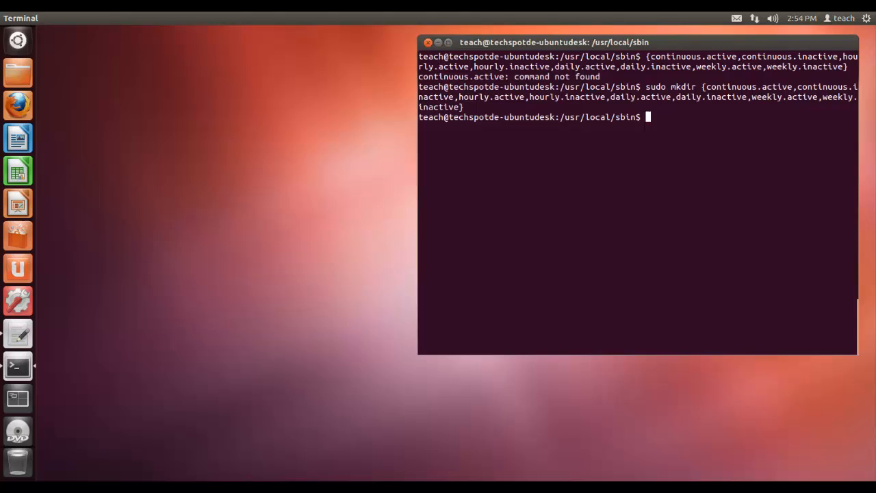
{"action": "mouse_move", "coordinate": [740, 117]}
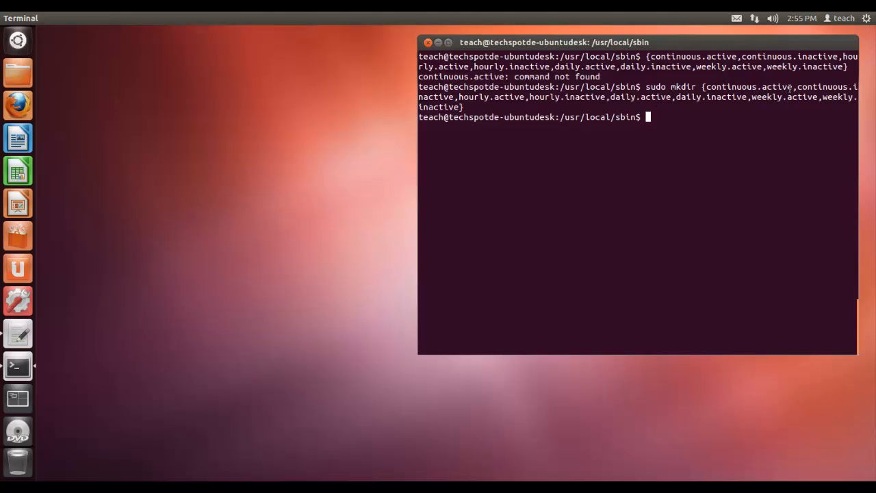
{"action": "mouse_move", "coordinate": [394, 97]}
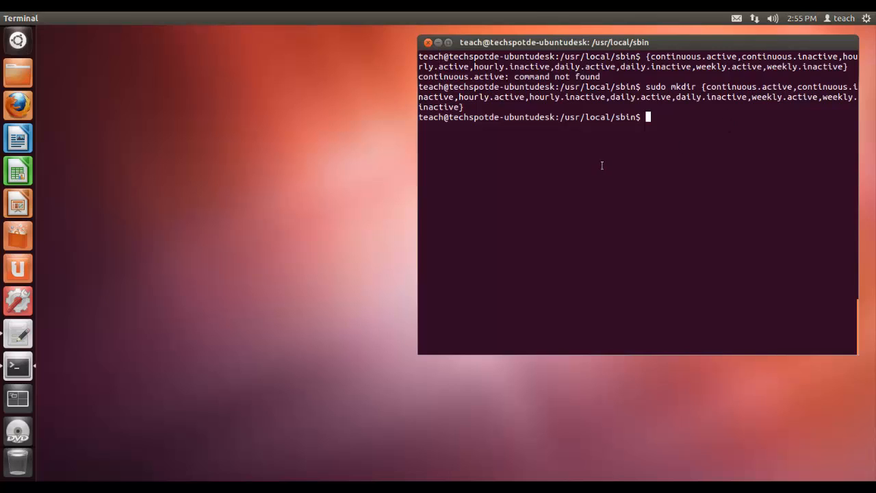
{"action": "mouse_move", "coordinate": [709, 92]}
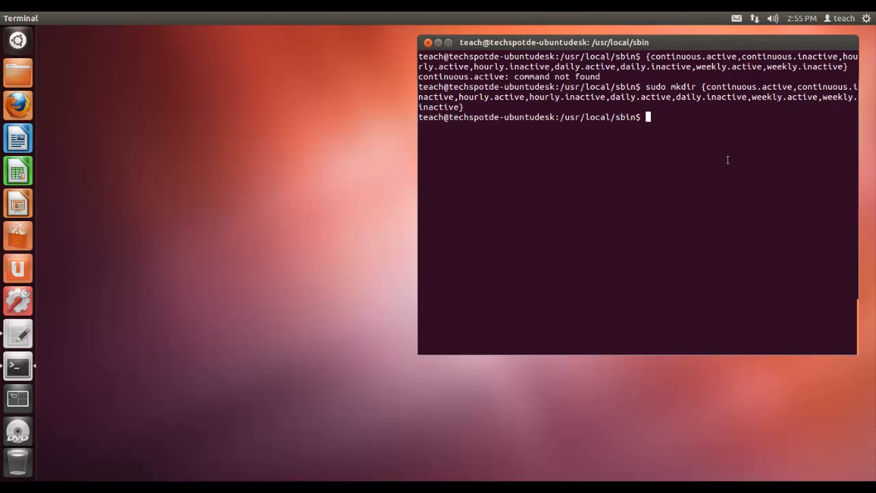
{"action": "type", "text": "ls"}
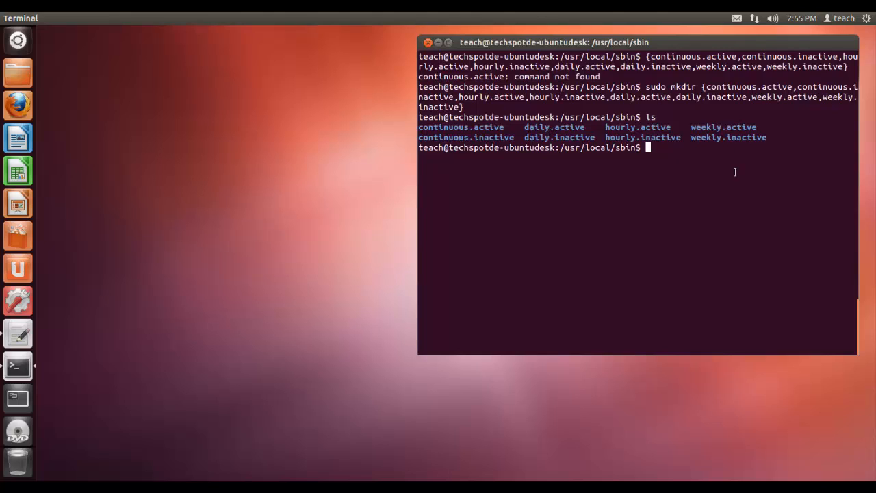
{"action": "mouse_move", "coordinate": [607, 127]}
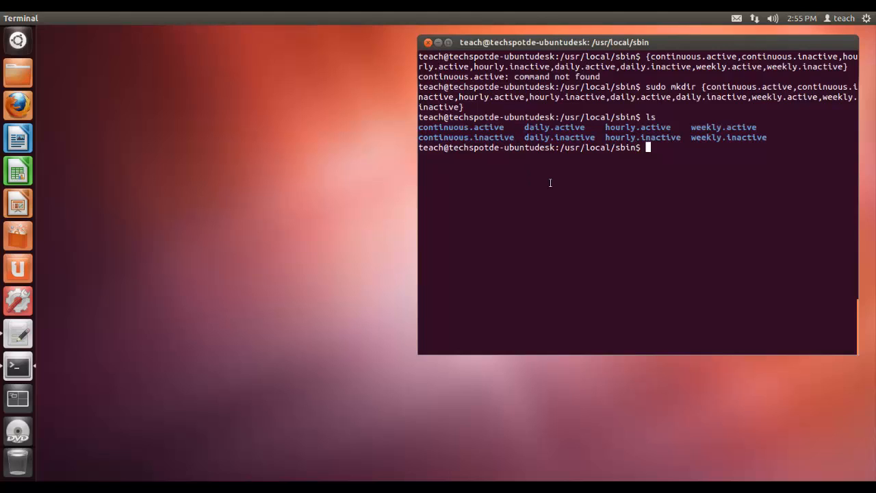
{"action": "mouse_move", "coordinate": [709, 126]}
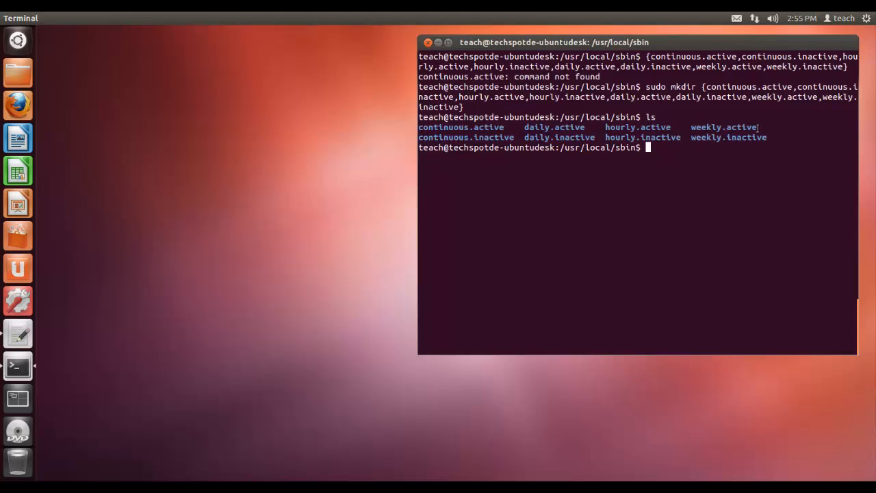
{"action": "mouse_move", "coordinate": [655, 148]}
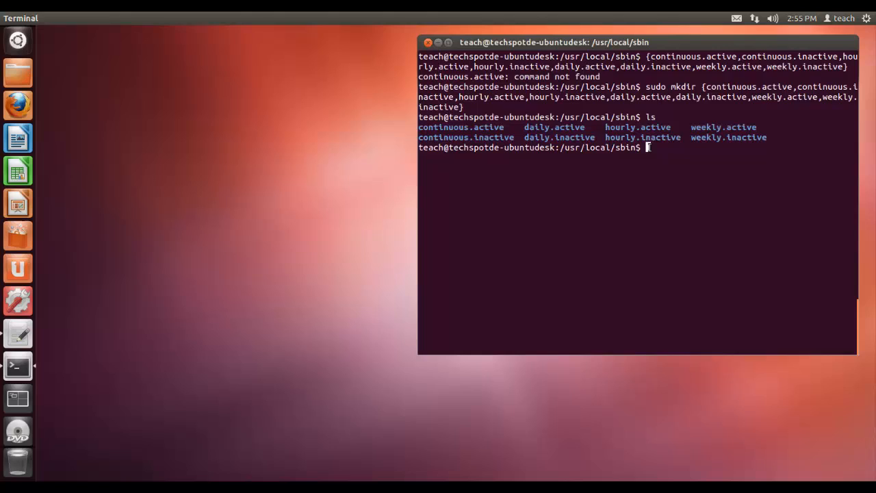
{"action": "mouse_move", "coordinate": [659, 156]}
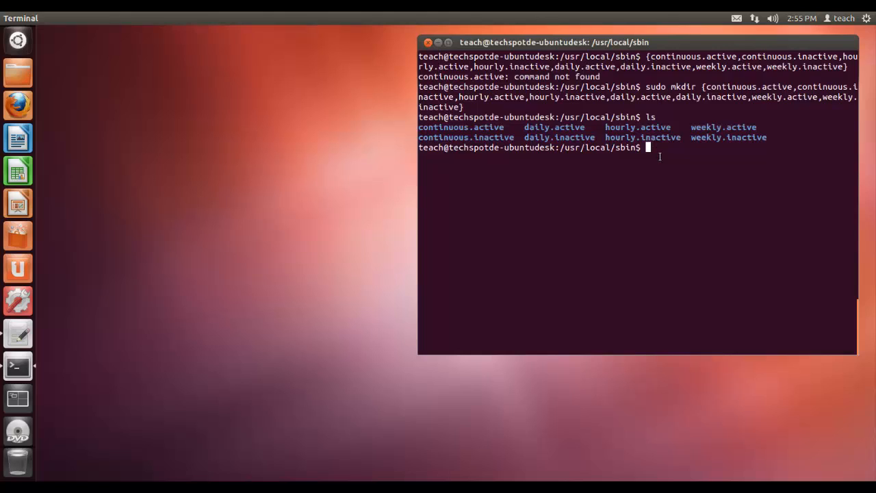
{"action": "mouse_move", "coordinate": [17, 333]}
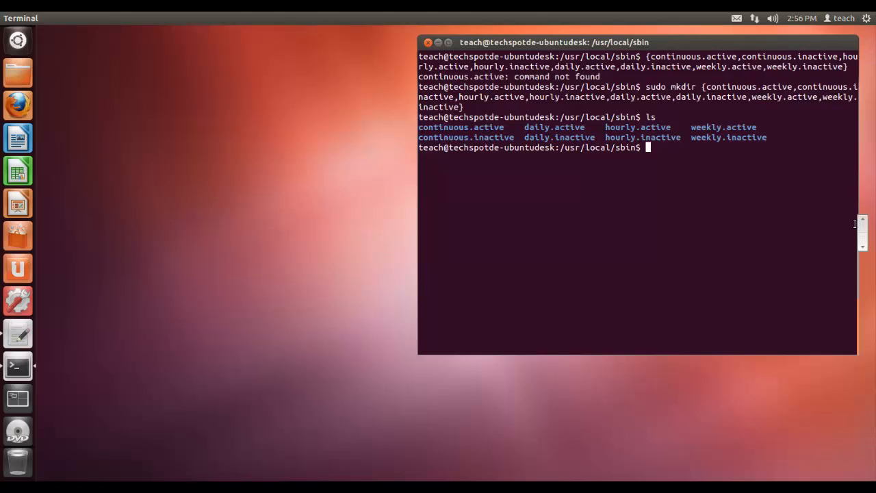
Write continuous.sh in nano with a root check and loop over continuous.active, then save.
{"action": "type", "text": "sudo nao"}
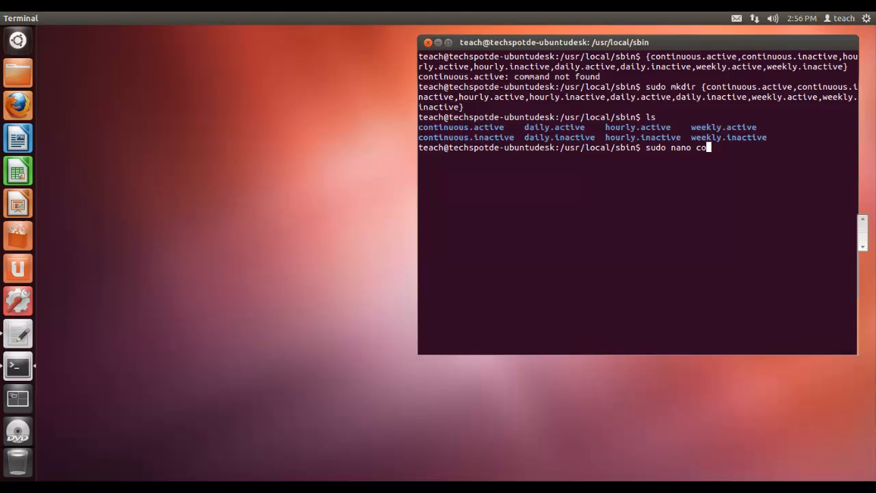
{"action": "type", "text": "nt"}
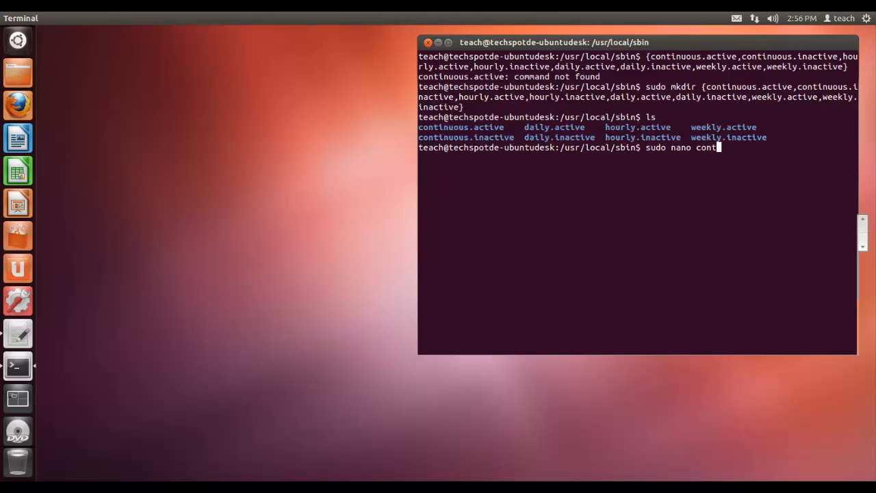
{"action": "type", "text": "uous"}
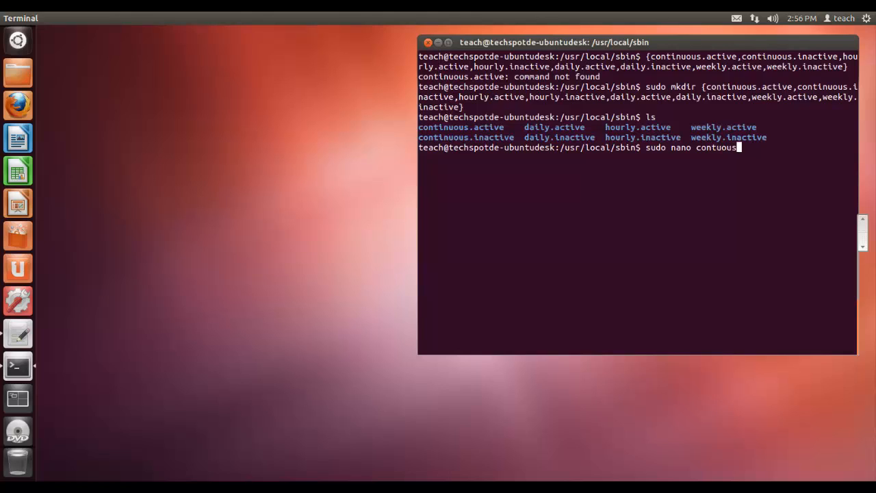
{"action": "type", "text": ".sh"}
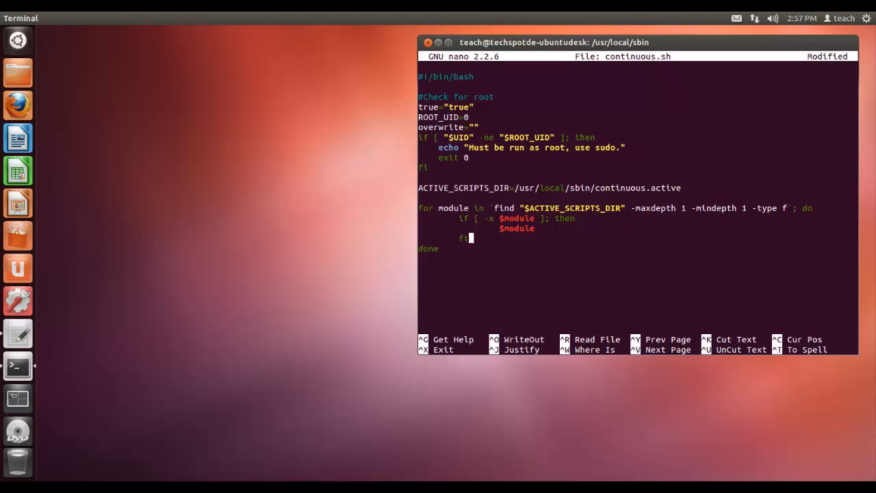
{"action": "key", "text": "ctrl+o"}
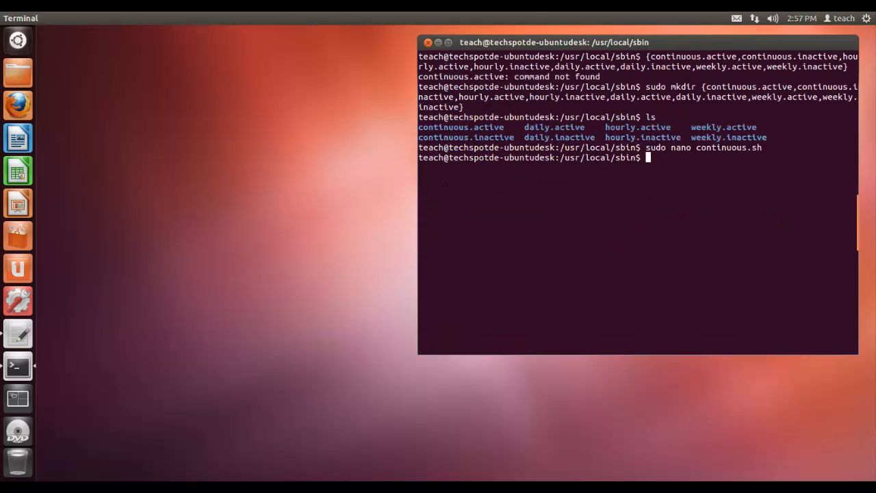
List the folder and try running sudo ./continuous.sh, which reports command not found.
{"action": "type", "text": "ls"}
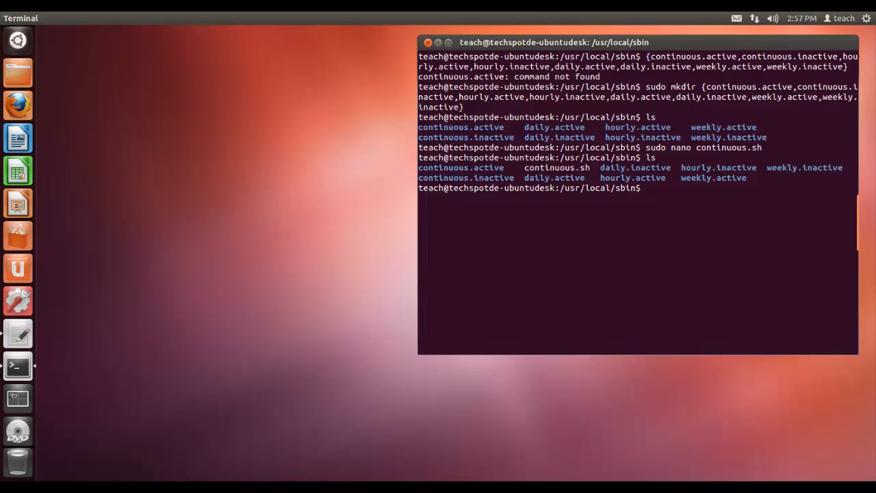
{"action": "type", "text": "sudo"}
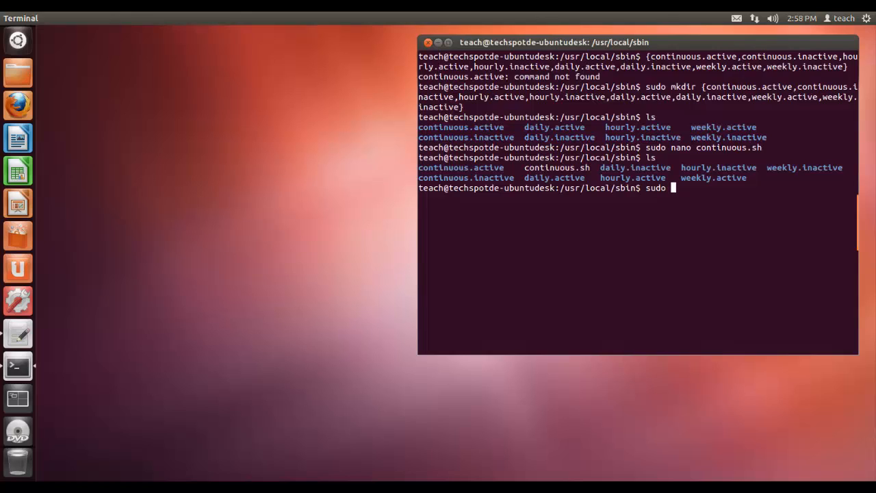
{"action": "type", "text": "./con"}
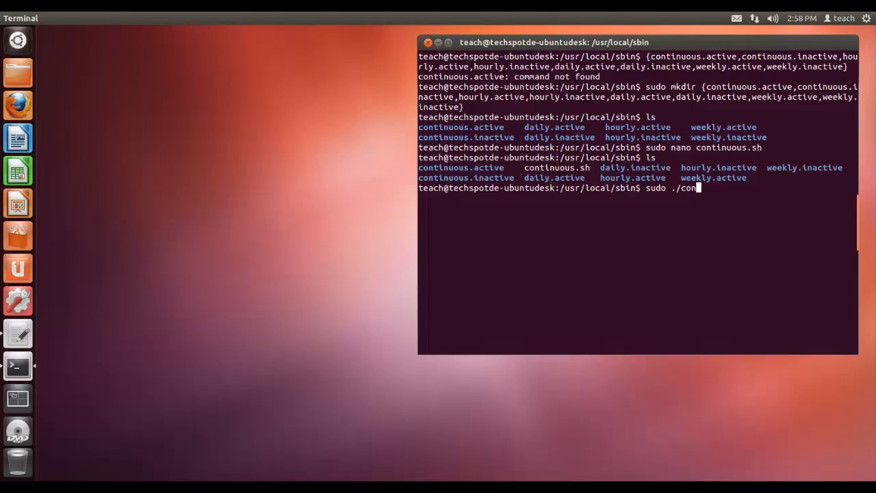
{"action": "type", "text": "tinuous.sh"}
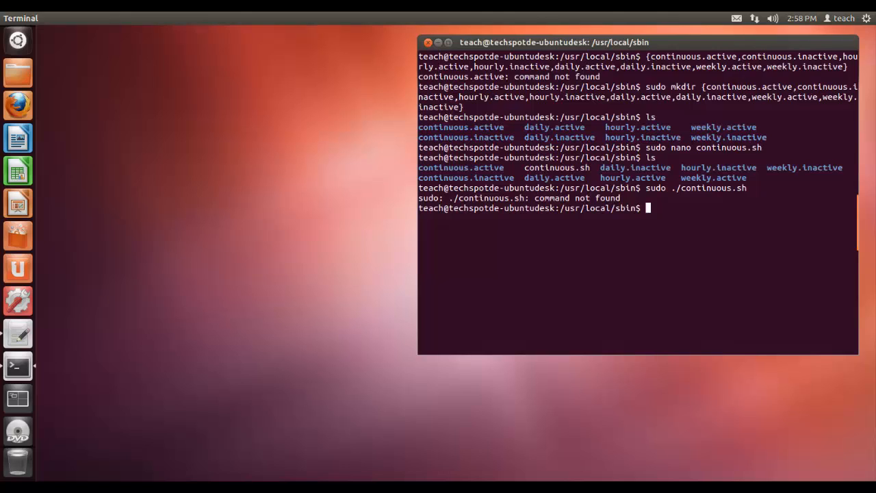
{"action": "mouse_move", "coordinate": [260, 473]}
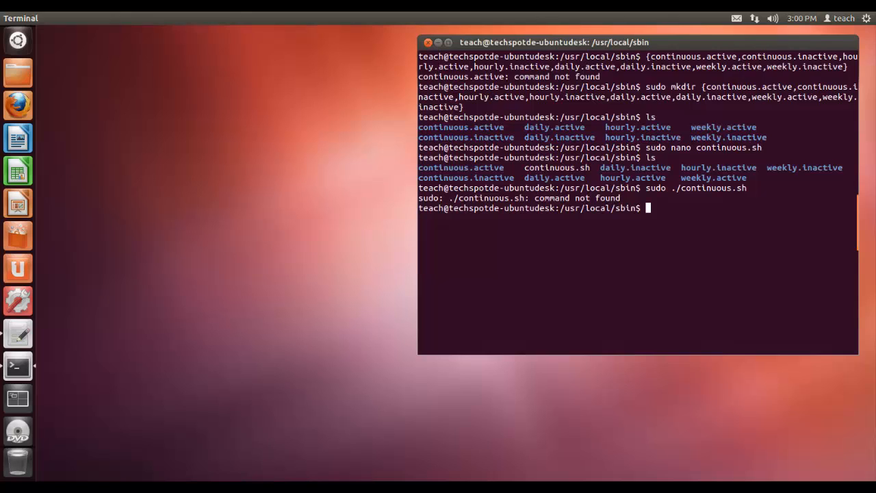
{"action": "mouse_move", "coordinate": [652, 207]}
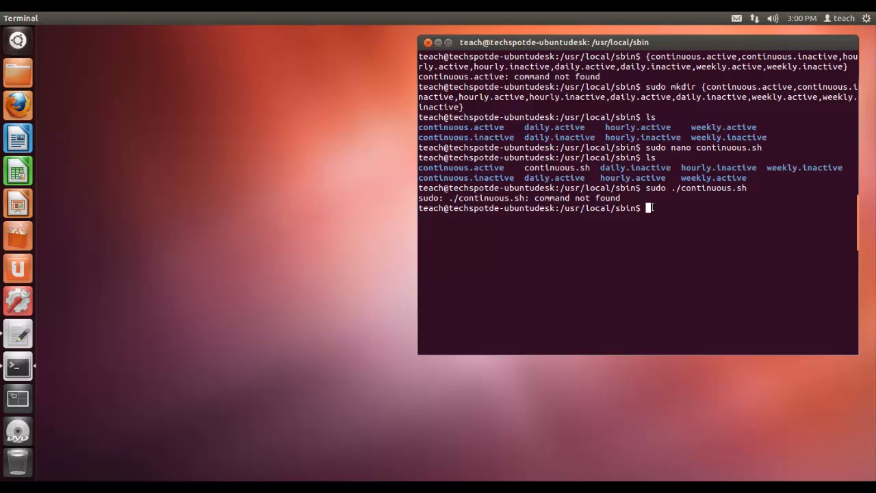
Make continuous.sh executable with sudo chmod +x.
{"action": "type", "text": "sudo"}
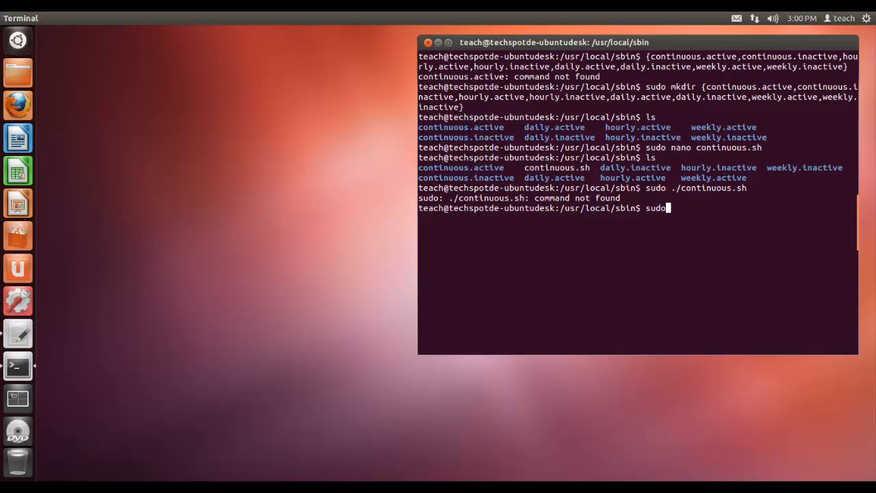
{"action": "type", "text": "chmod"}
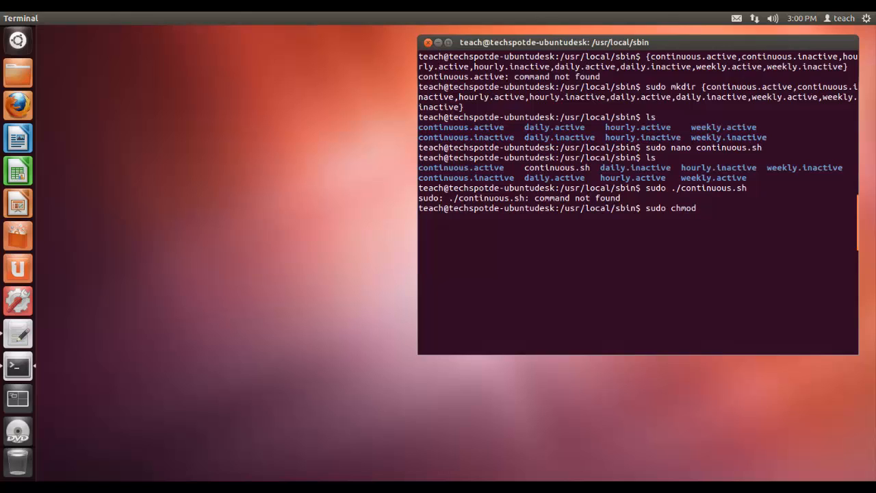
{"action": "type", "text": "+x"}
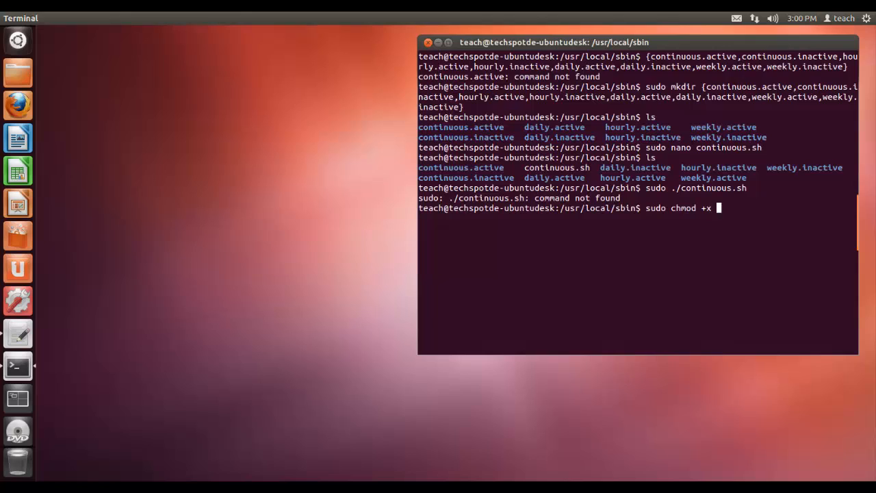
{"action": "type", "text": "continuous."}
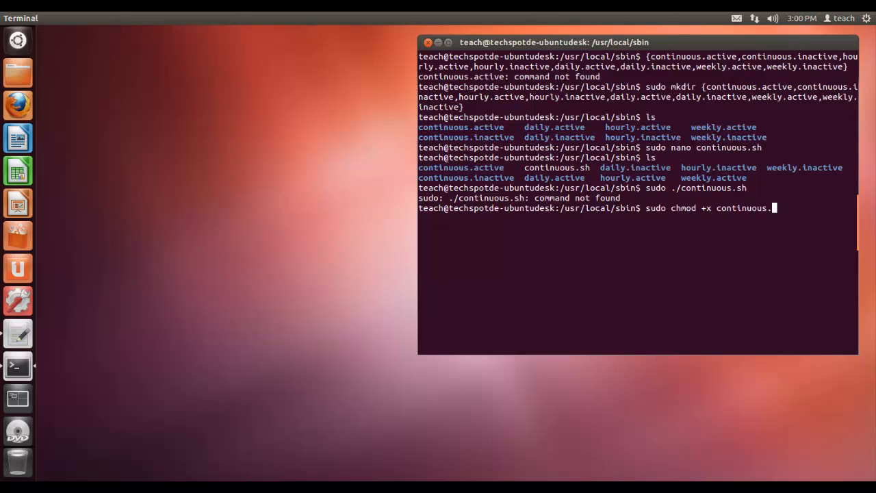
{"action": "type", "text": "sh"}
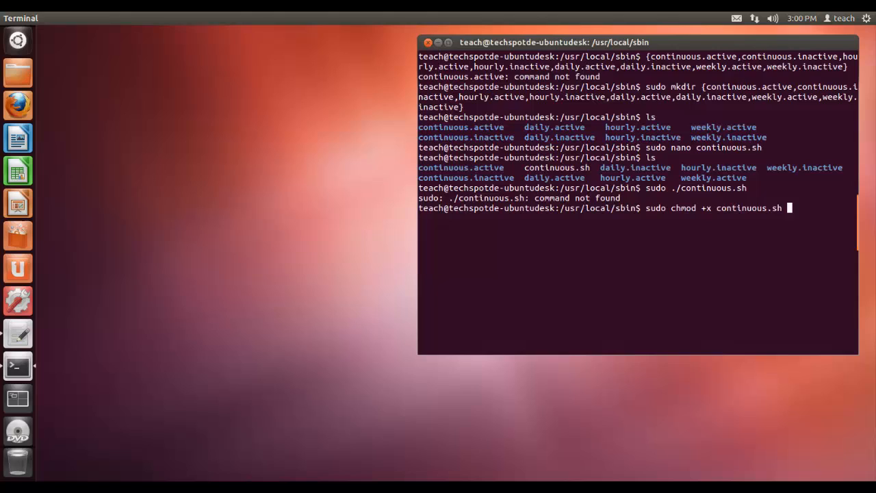
{"action": "key", "text": "Return"}
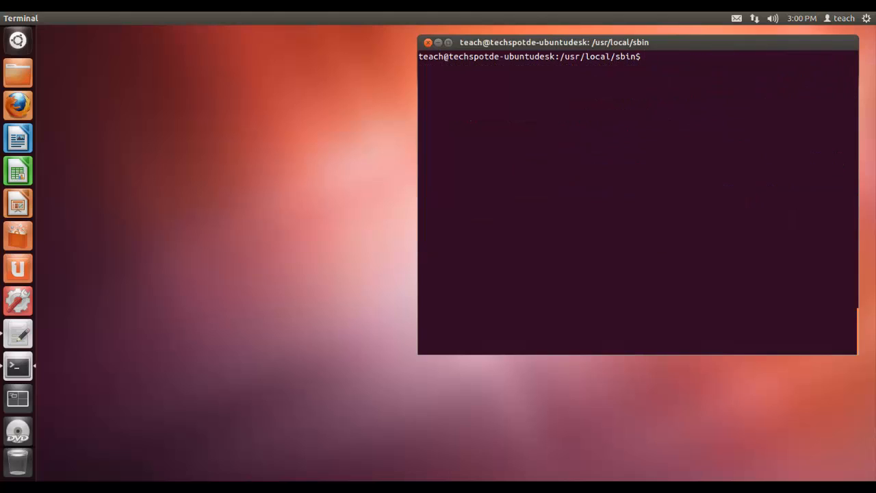
Confirm continuous.sh is executable, then open root's crontab with sudo crontab -e.
{"action": "type", "text": "ls"}
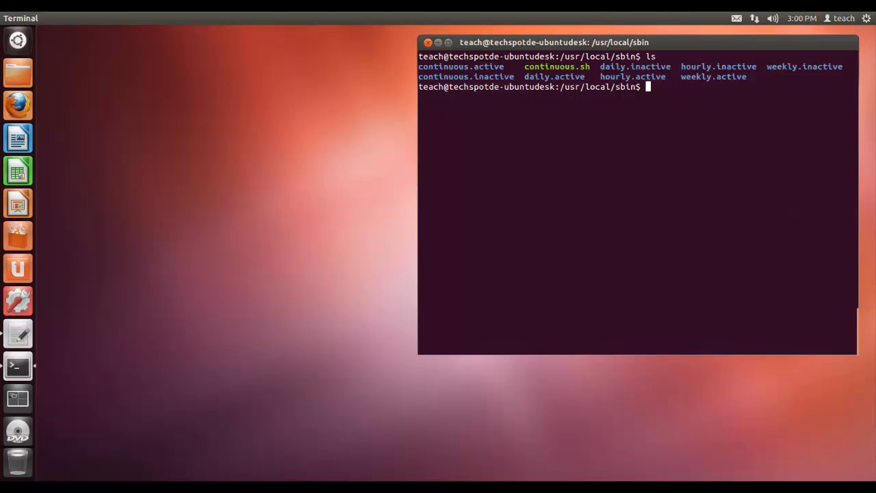
{"action": "mouse_move", "coordinate": [310, 188]}
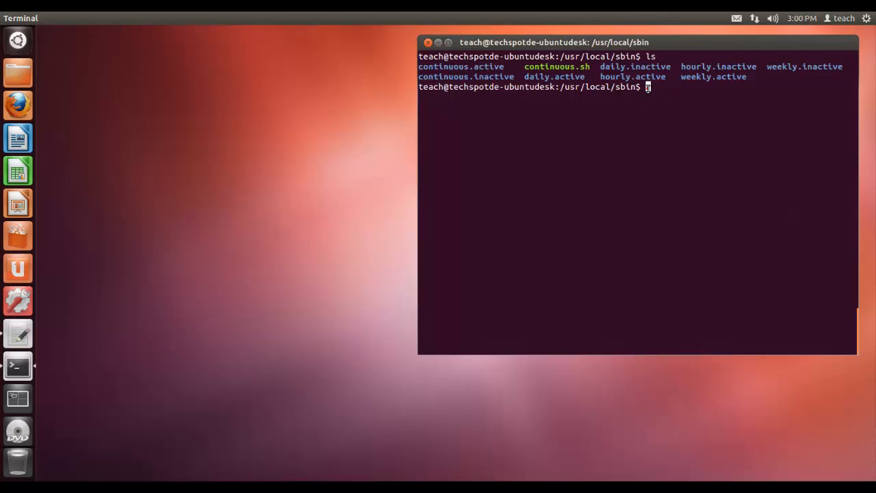
{"action": "type", "text": "cont"}
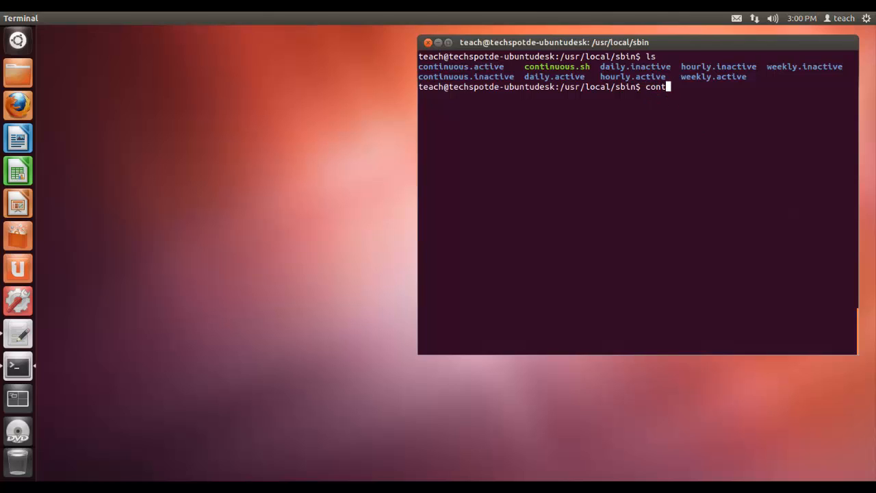
{"action": "type", "text": "sudo"}
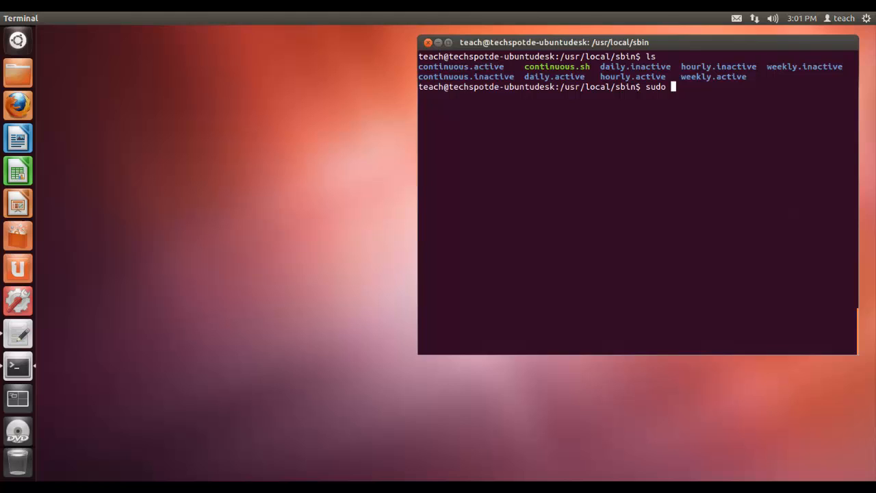
{"action": "type", "text": "crontab"}
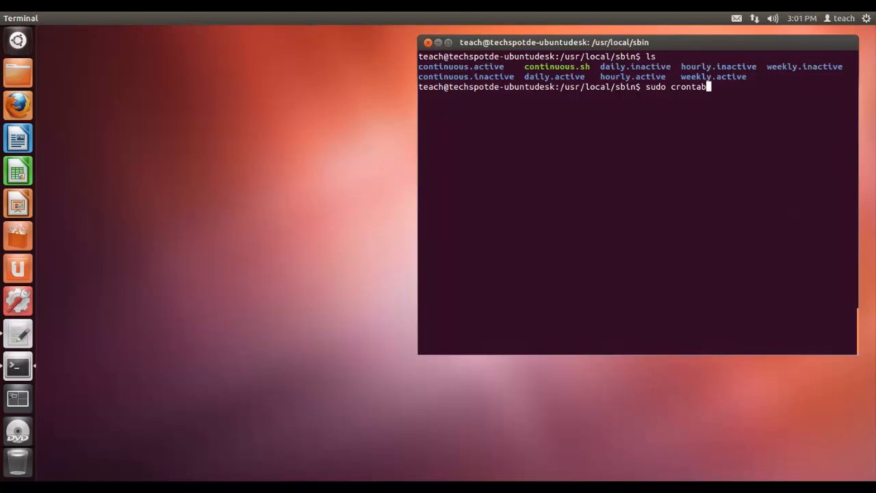
{"action": "type", "text": "-e"}
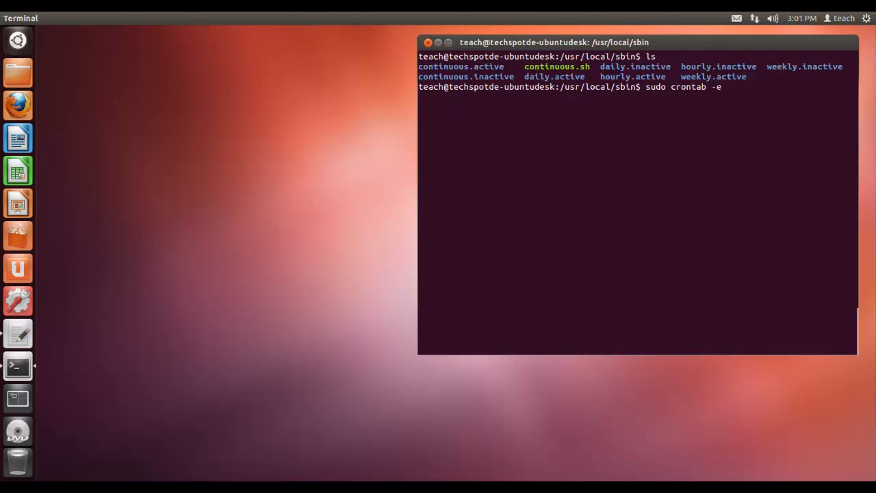
{"action": "key", "text": "Return"}
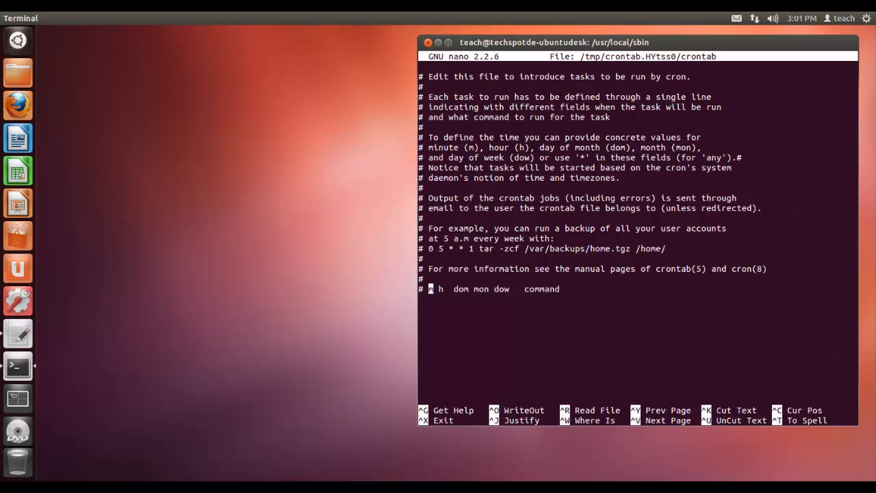
Fix 'ILTO' to 'MAILTO' in the notes and select it with the four cron lines.
{"action": "type", "text": "m"}
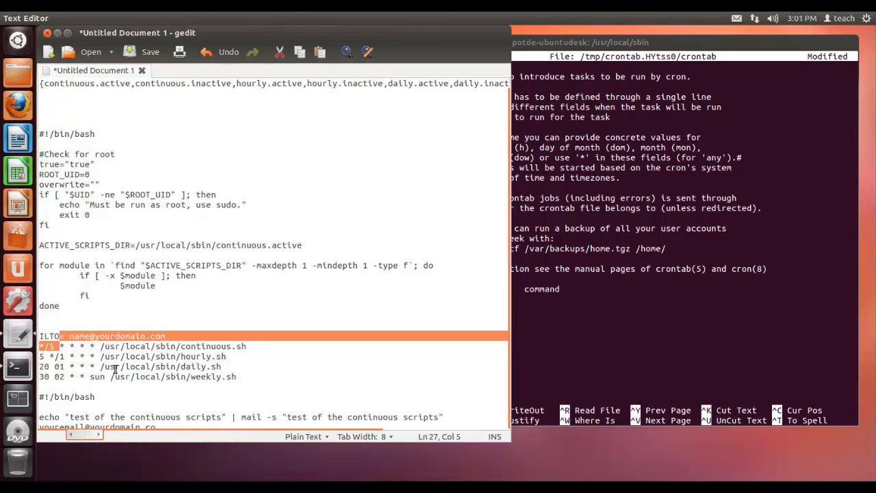
{"action": "left_click", "coordinate": [80, 336]}
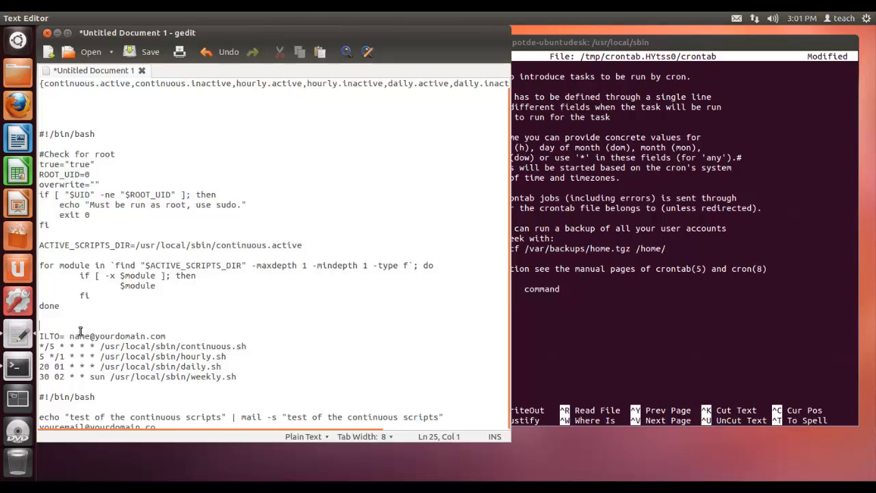
{"action": "type", "text": "MI"}
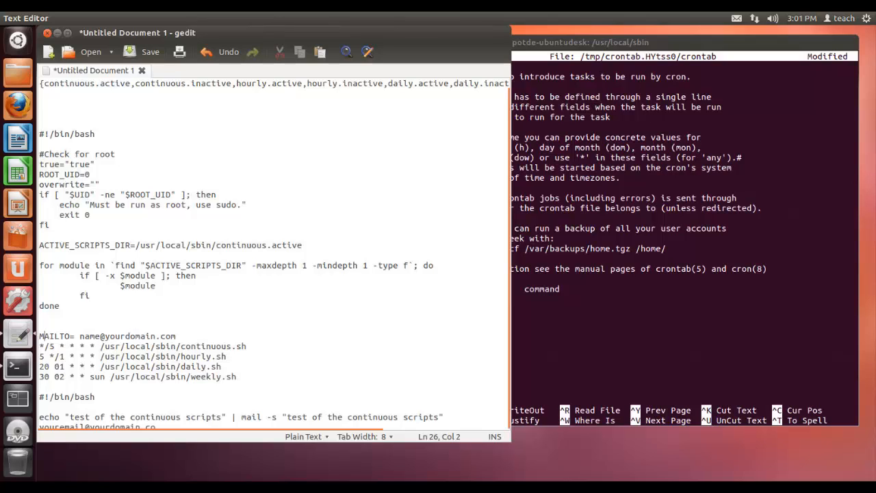
{"action": "left_click_drag", "start_coordinate": [39, 336], "coordinate": [226, 356]}
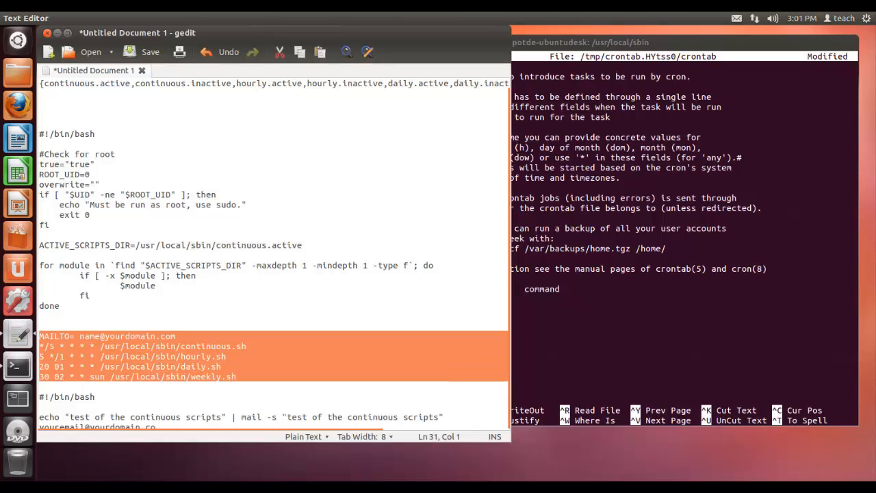
{"action": "mouse_move", "coordinate": [62, 43]}
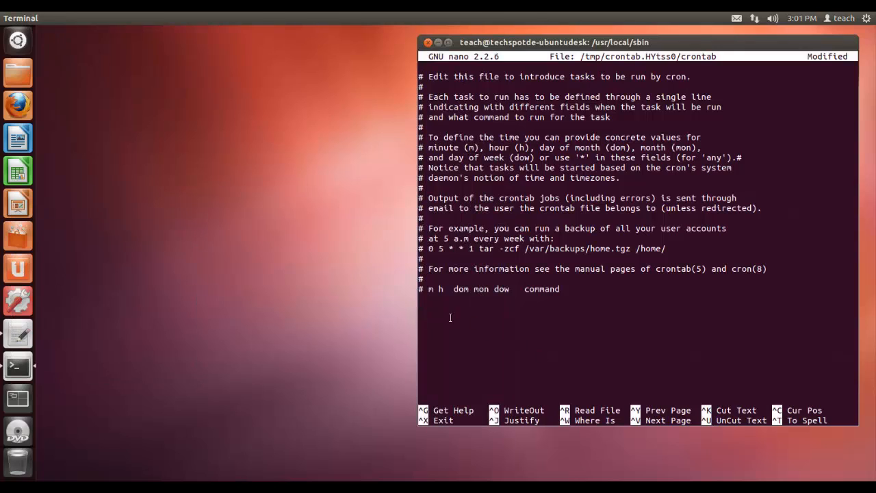
{"action": "type", "text": "MAILTO= name@yourdomain.com"}
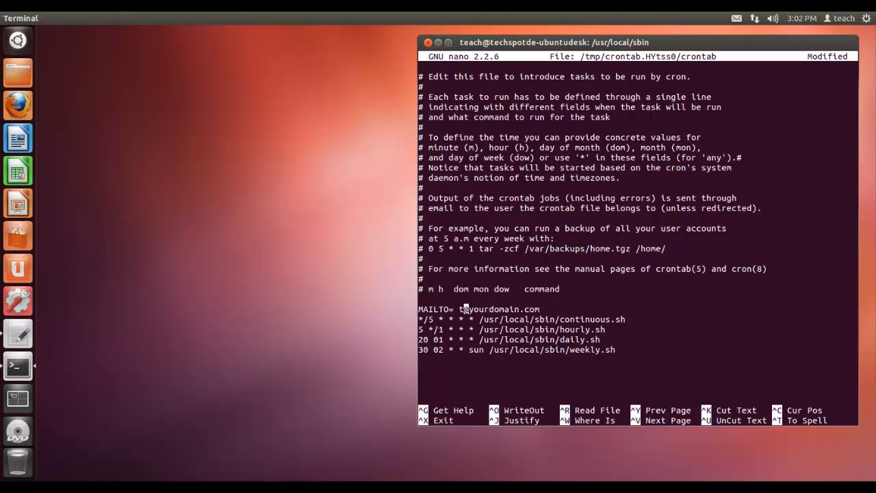
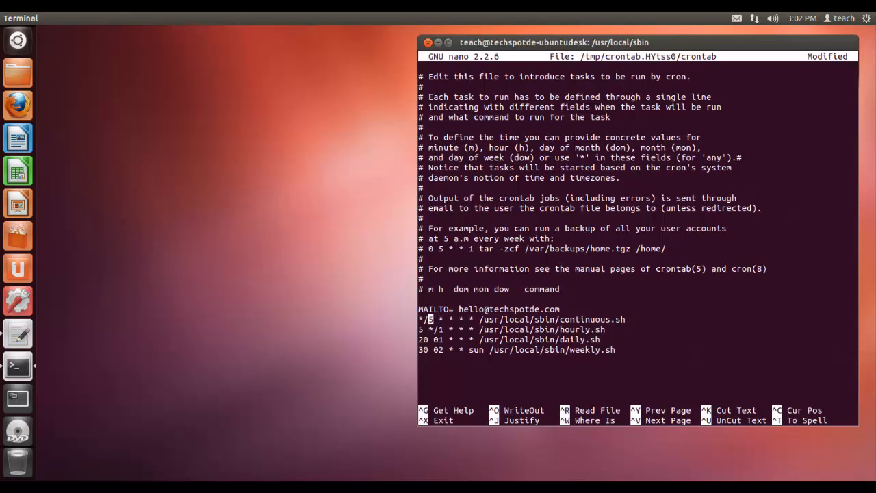
{"action": "type", "text": "5"}
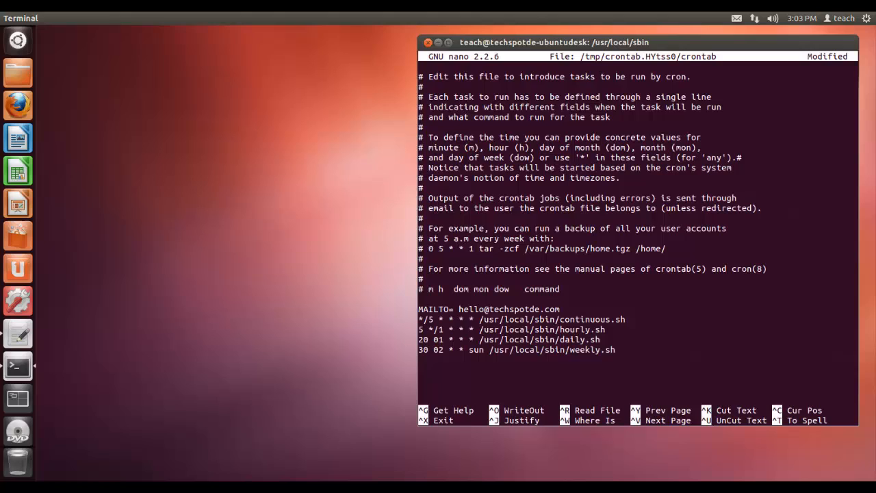
{"action": "key", "text": "ctrl+x"}
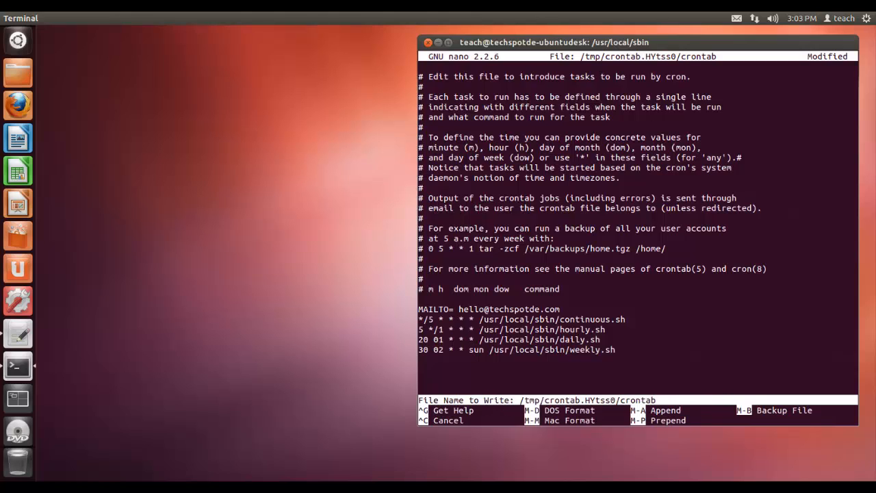
{"action": "key", "text": "Enter"}
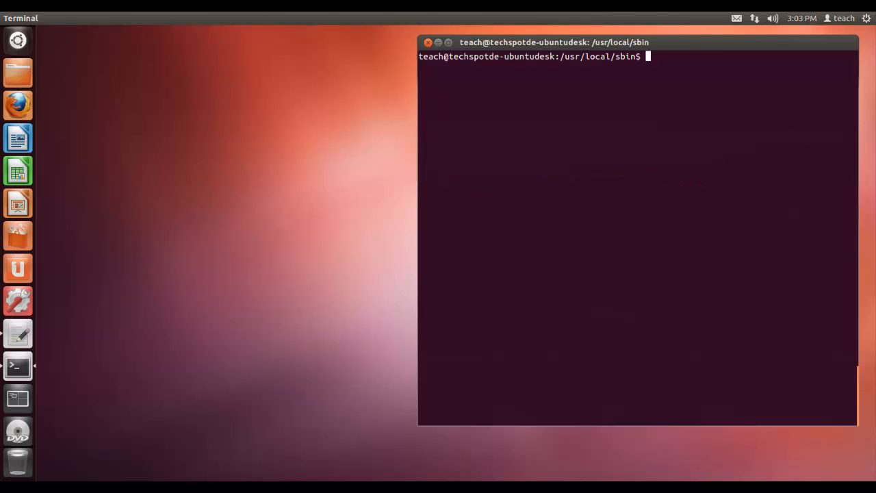
List /usr/local/sbin again and erase the stray character at the prompt.
{"action": "type", "text": "ls"}
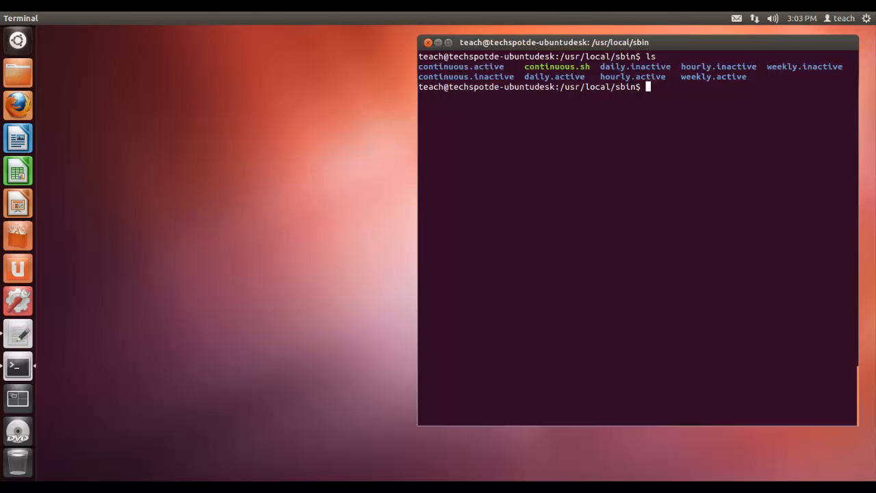
{"action": "type", "text": "s"}
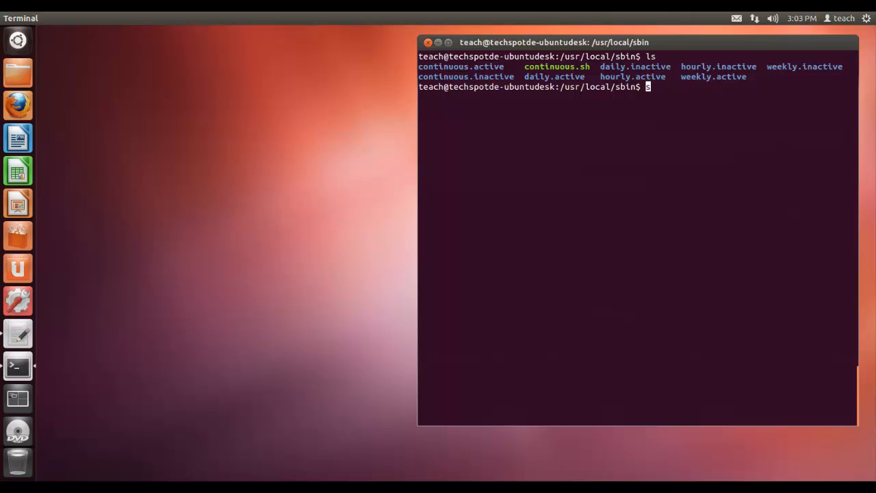
{"action": "key", "text": "BackSpace"}
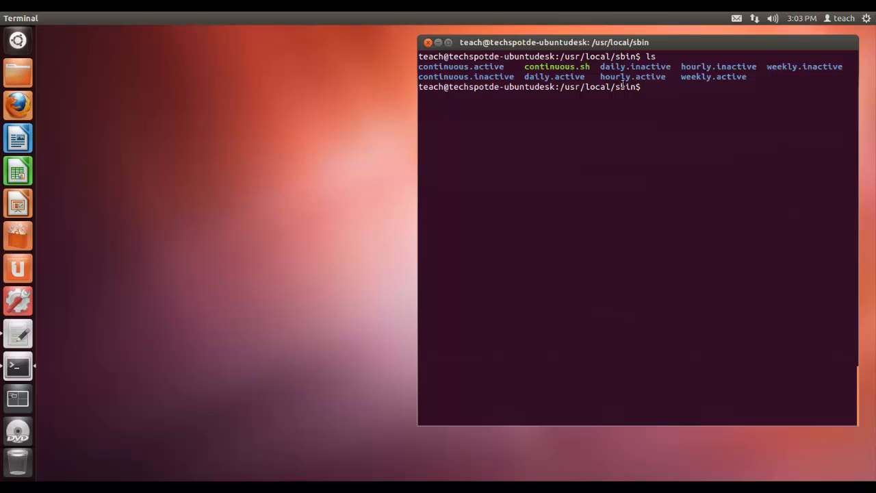
{"action": "mouse_move", "coordinate": [669, 110]}
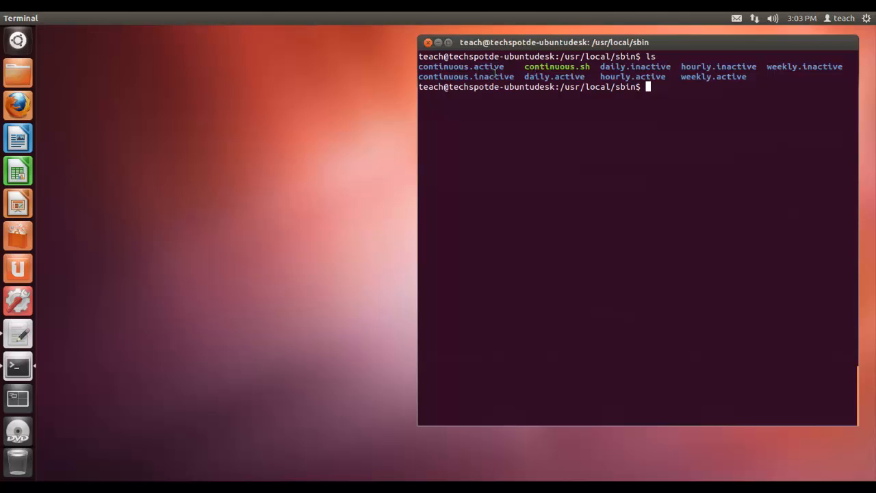
{"action": "mouse_move", "coordinate": [473, 242]}
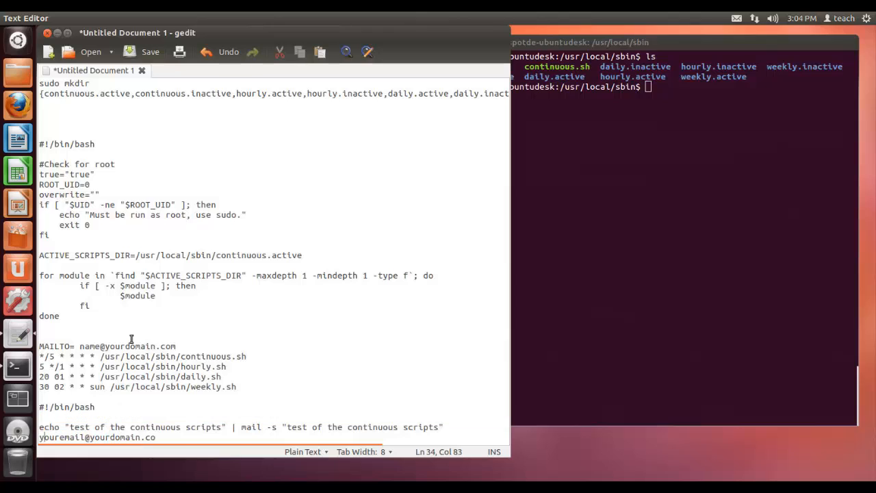
Select the echo | mail -s test command in the notes and begin typing sudo.
{"action": "left_click", "coordinate": [41, 427]}
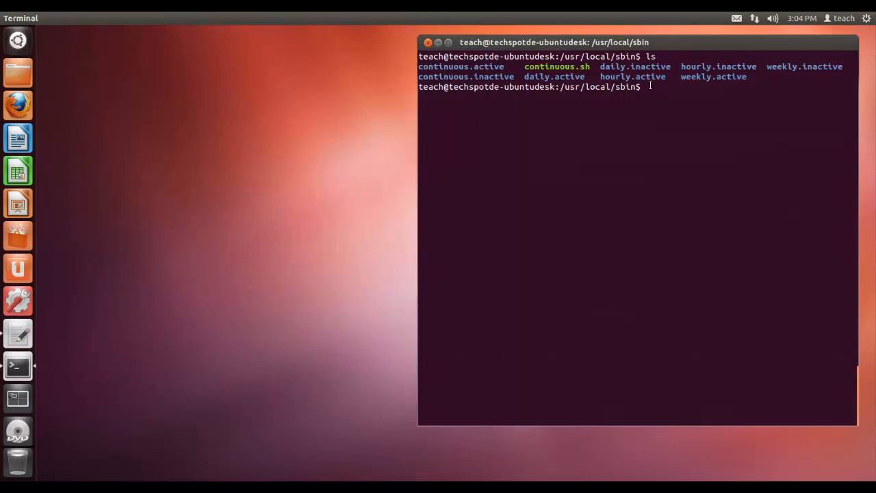
{"action": "type", "text": "sudo nan"}
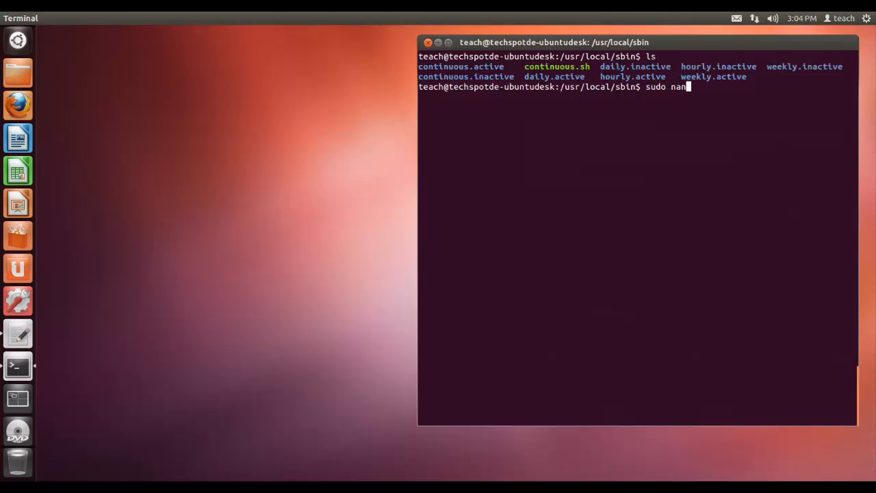
Create a new test.sh file in nano with sudo for the test-mail command.
{"action": "type", "text": "o"}
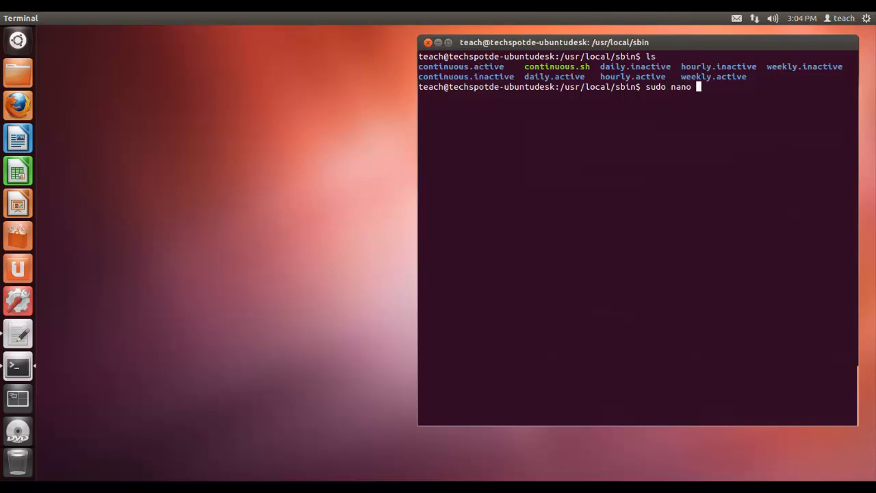
{"action": "type", "text": "test.sh"}
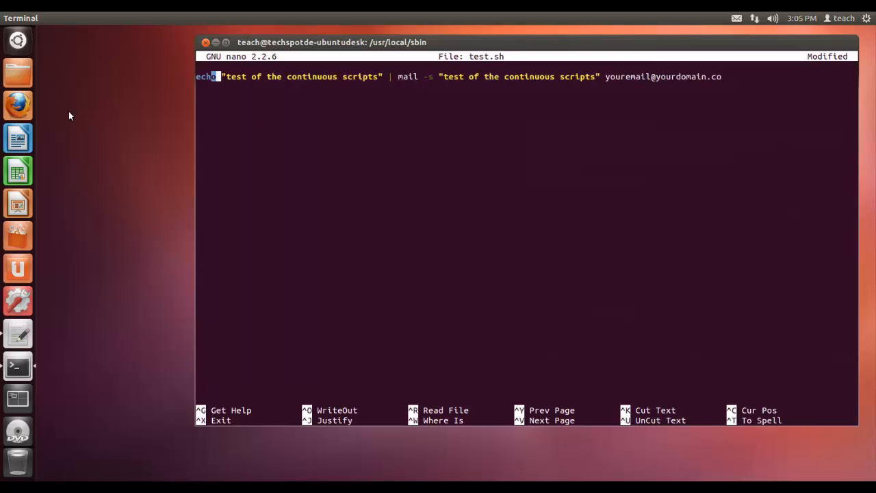
{"action": "mouse_move", "coordinate": [79, 218]}
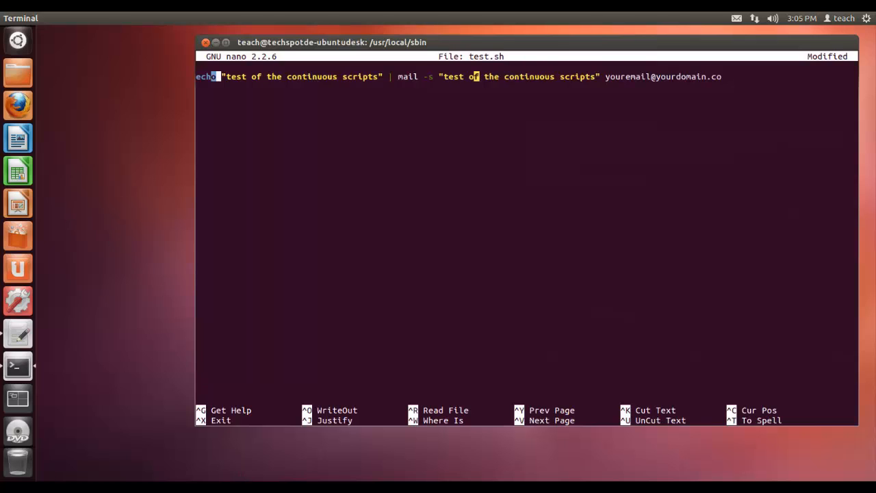
{"action": "mouse_move", "coordinate": [18, 105]}
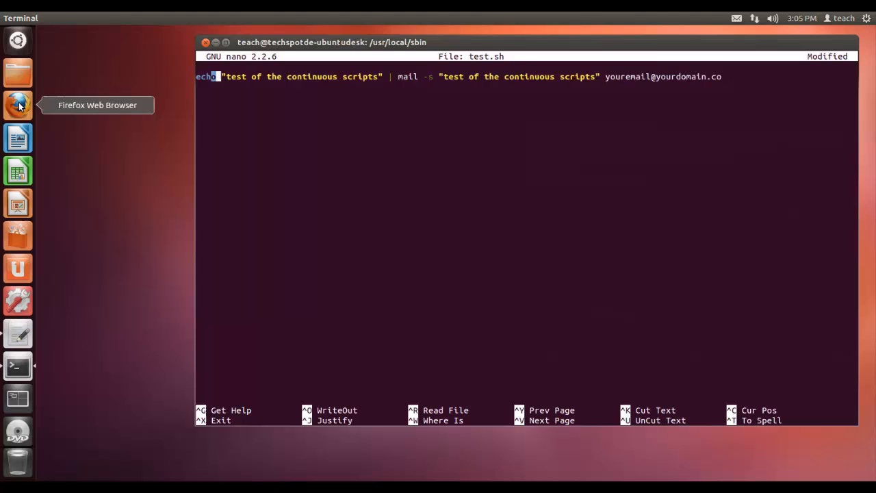
Launch Firefox, go to webmail.techspotde.com and submit the WebMail login.
{"action": "left_click", "coordinate": [17, 104]}
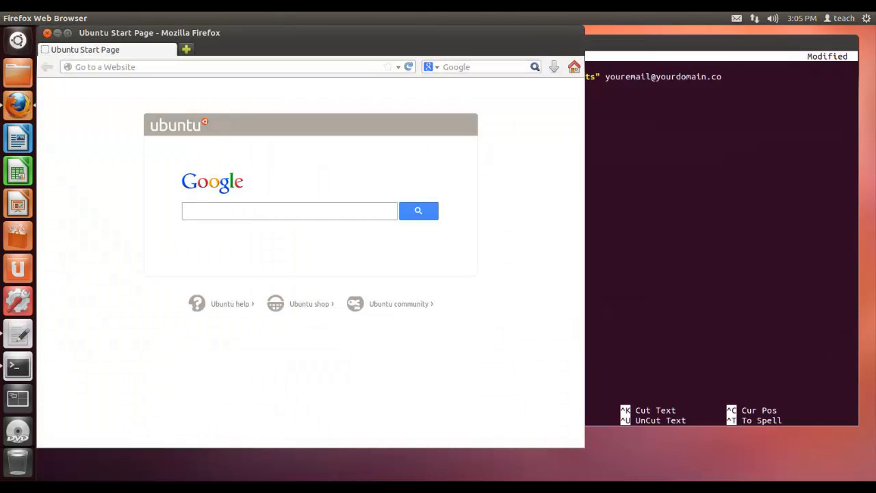
{"action": "left_click", "coordinate": [289, 210]}
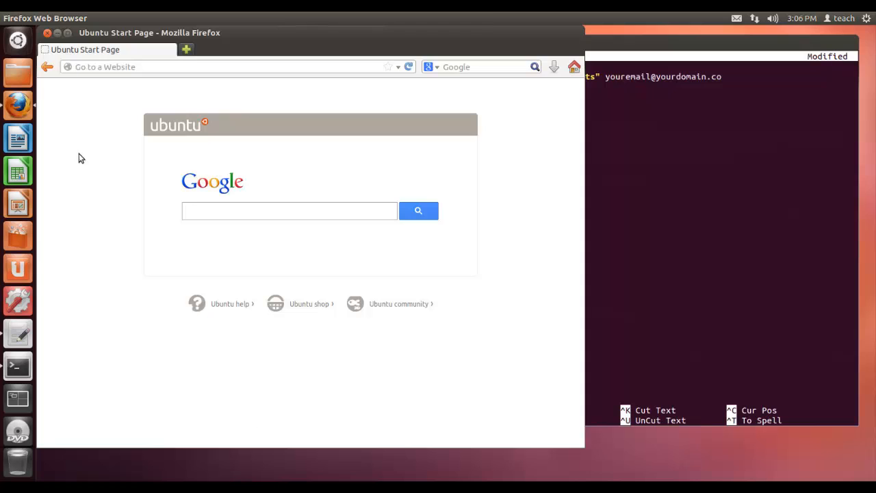
{"action": "type", "text": "webmail.techspotde.com"}
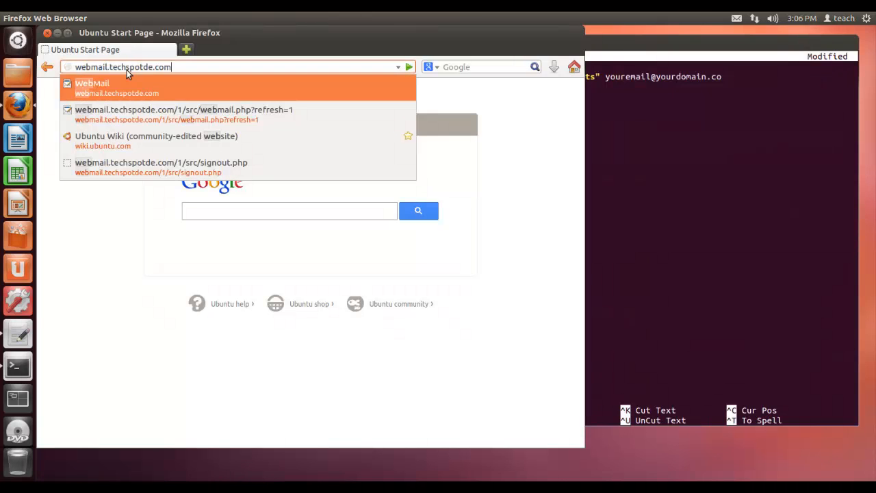
{"action": "left_click", "coordinate": [116, 88]}
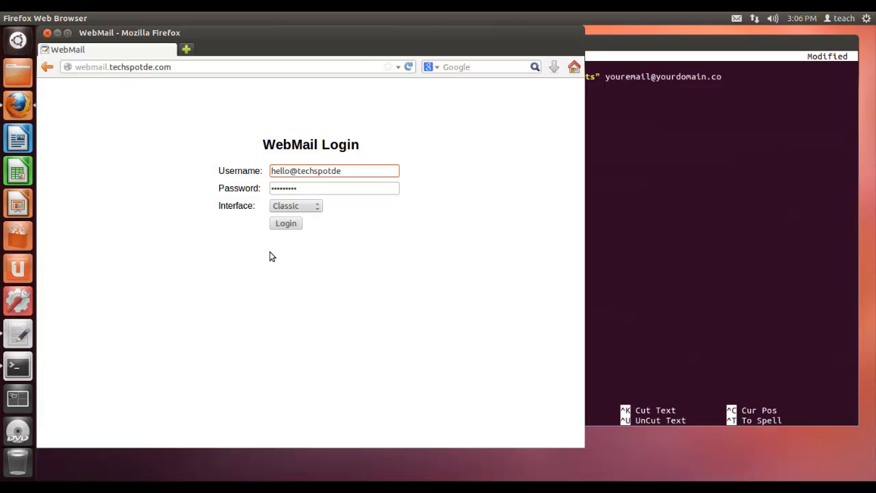
{"action": "left_click", "coordinate": [285, 222]}
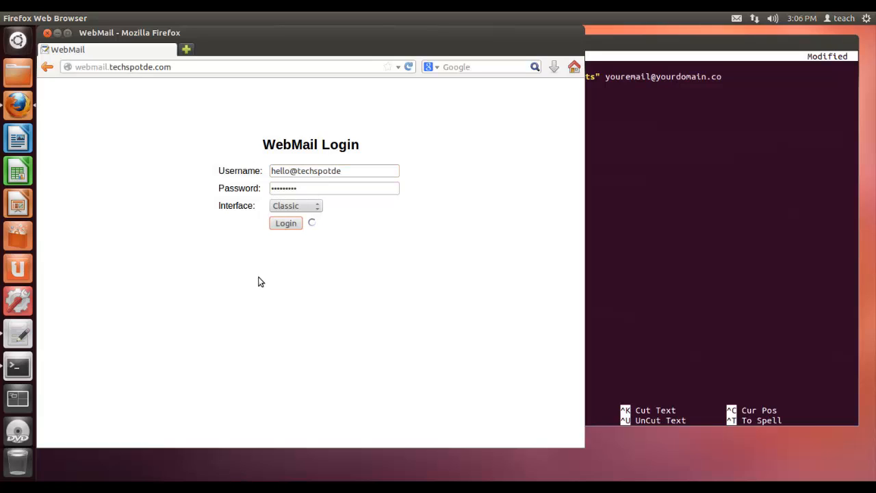
{"action": "left_click", "coordinate": [286, 222]}
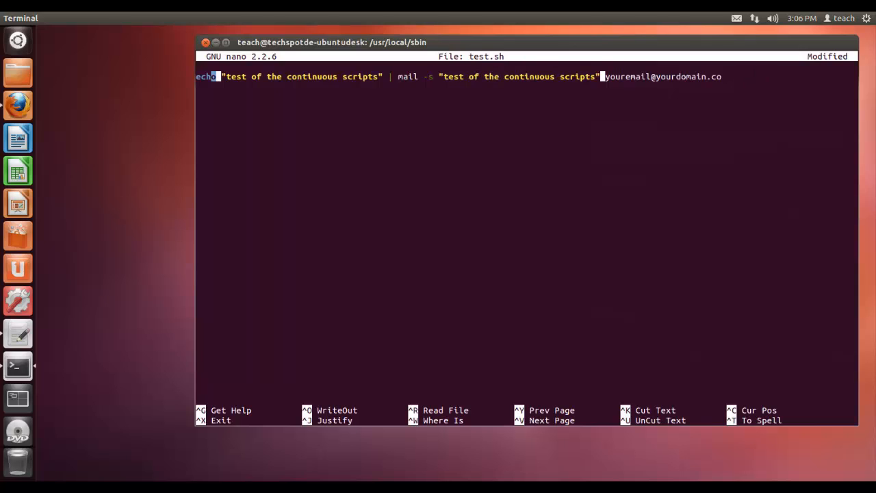
{"action": "key", "text": "BackSpace"}
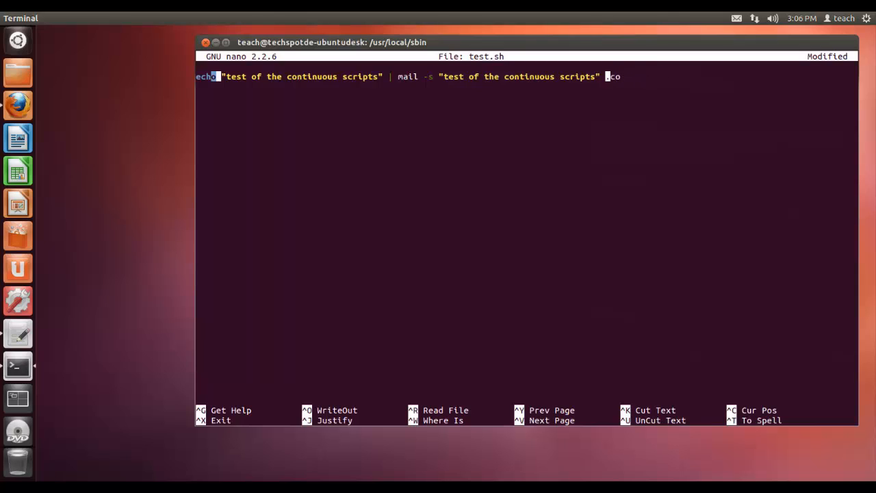
{"action": "key", "text": "BackSpace"}
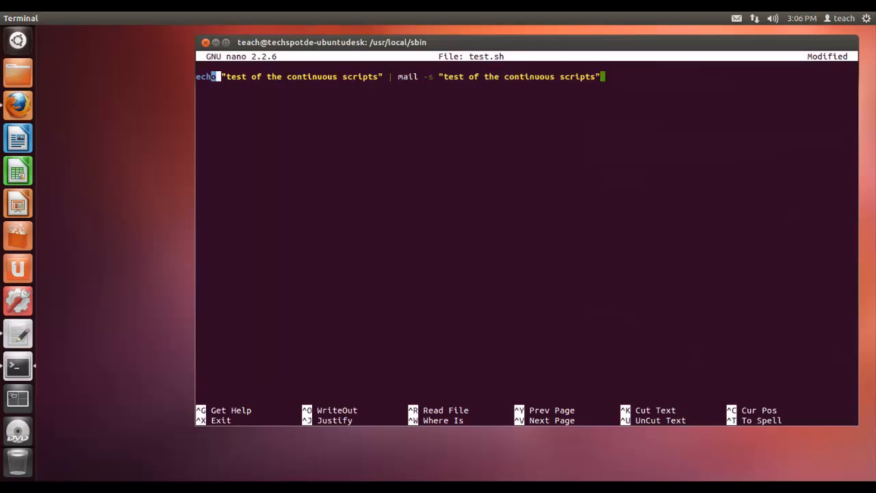
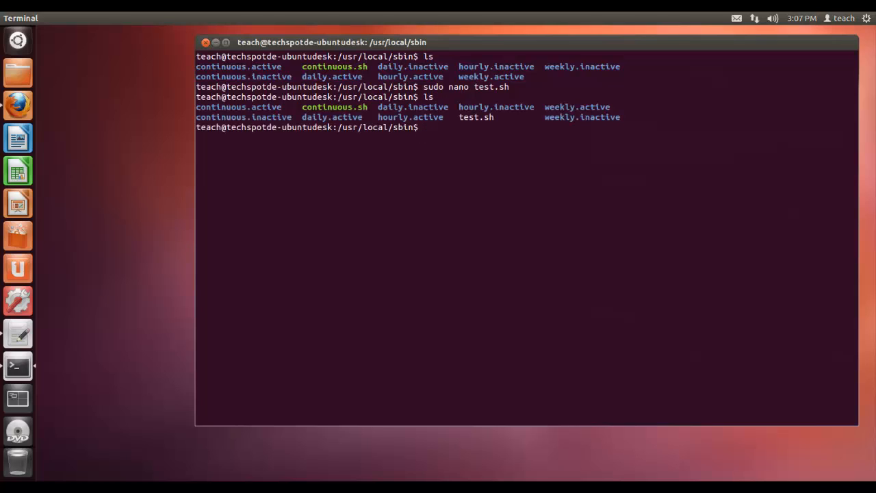
Make test.sh executable with sudo chmod +x.
{"action": "type", "text": "sudoi"}
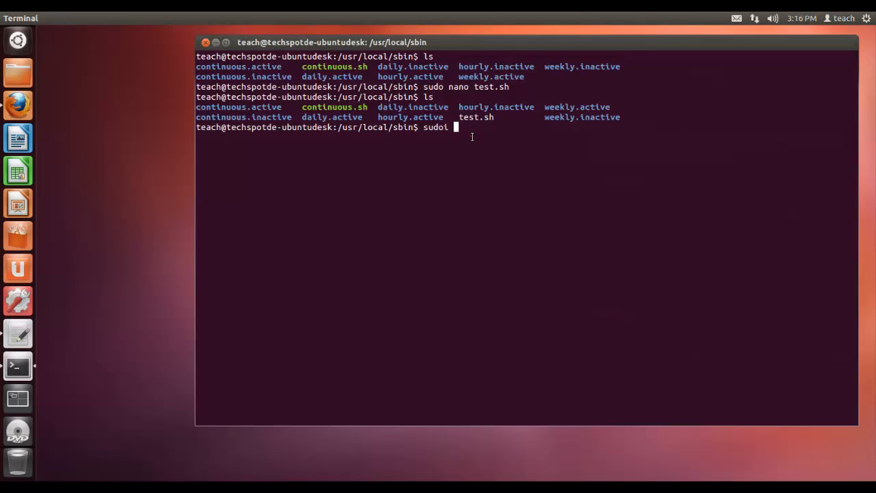
{"action": "key", "text": "BackSpace"}
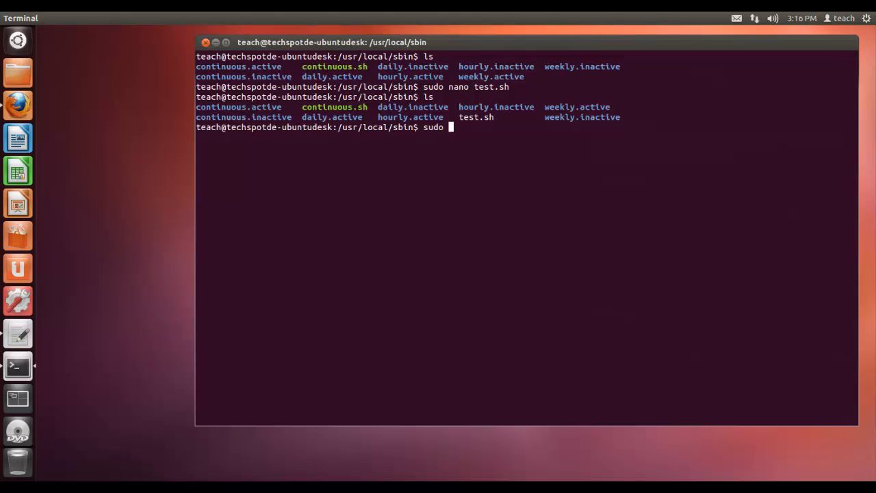
{"action": "type", "text": "chmod"}
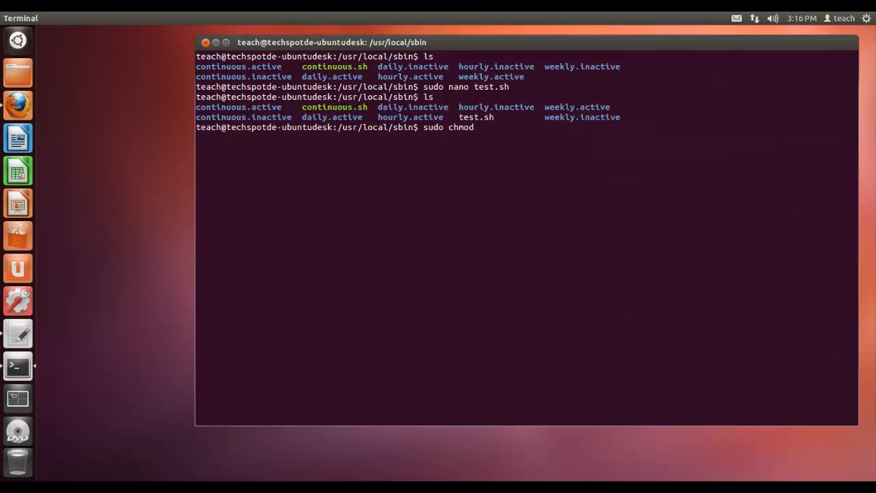
{"action": "type", "text": "+x test.sh"}
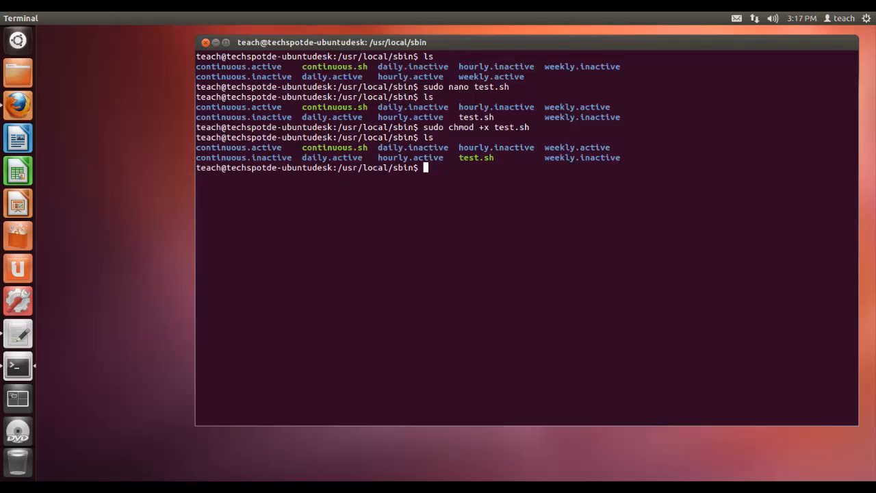
Run ./test.sh with sudo to send the test message, then bring the browser forward.
{"action": "type", "text": "sudo"}
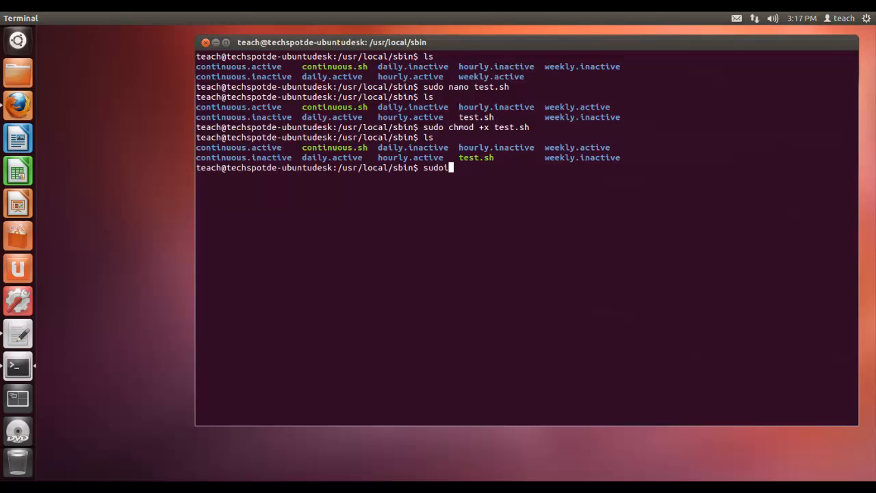
{"action": "type", "text": "./"}
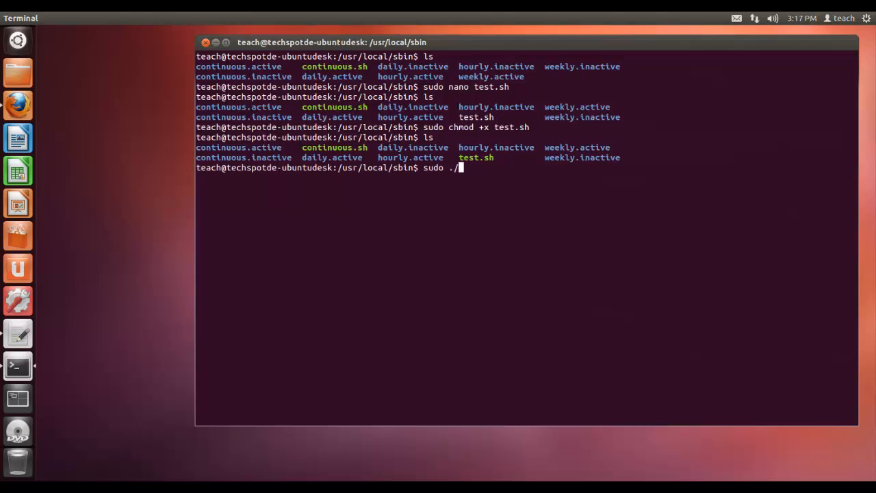
{"action": "key", "text": "Return"}
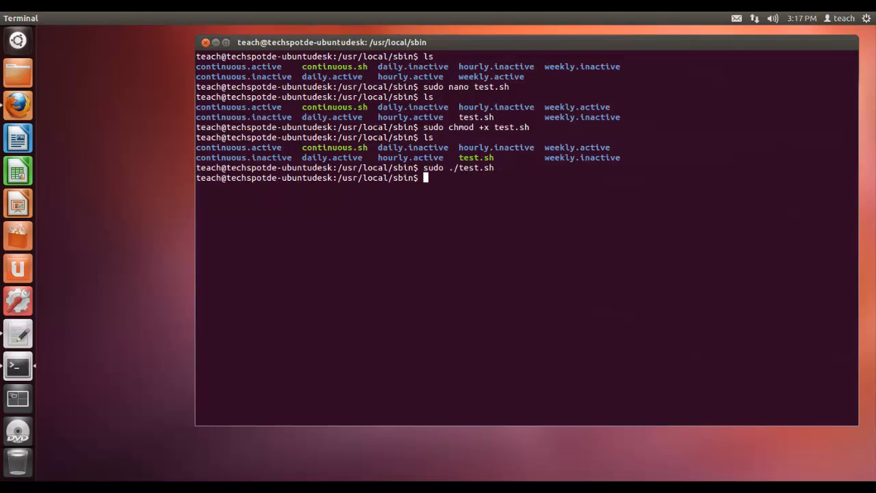
{"action": "key", "text": "Return"}
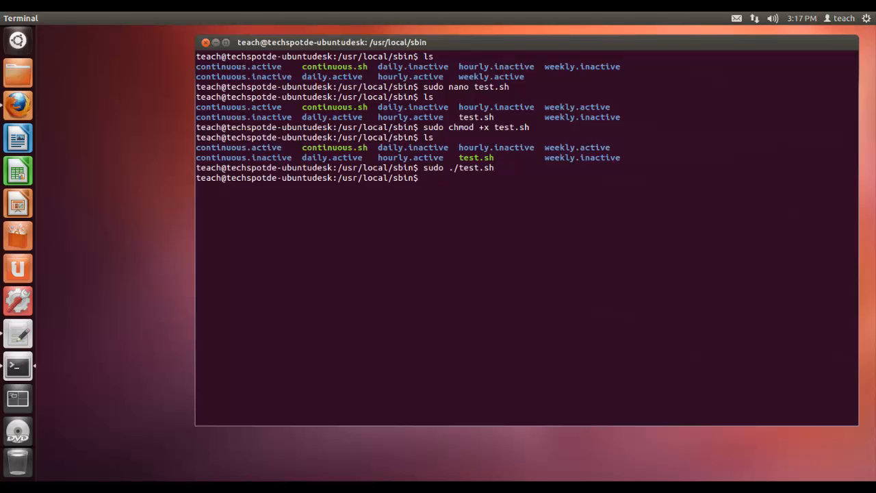
{"action": "left_click", "coordinate": [17, 104]}
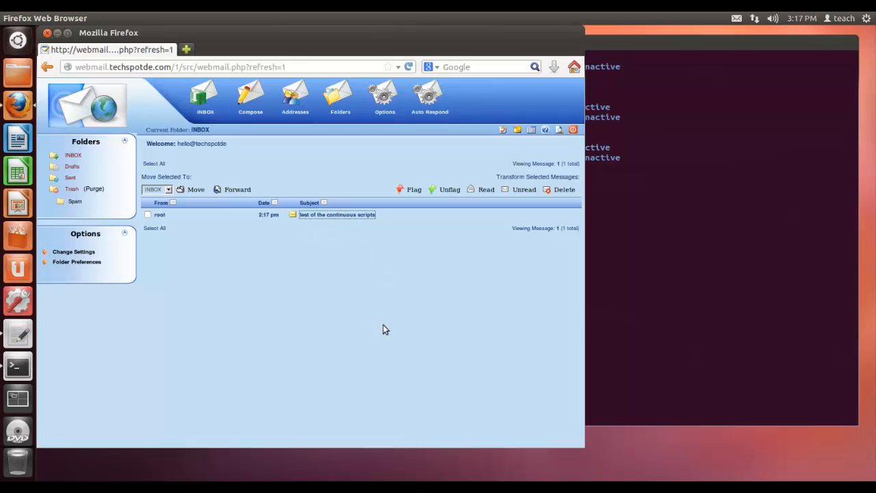
{"action": "mouse_move", "coordinate": [326, 217]}
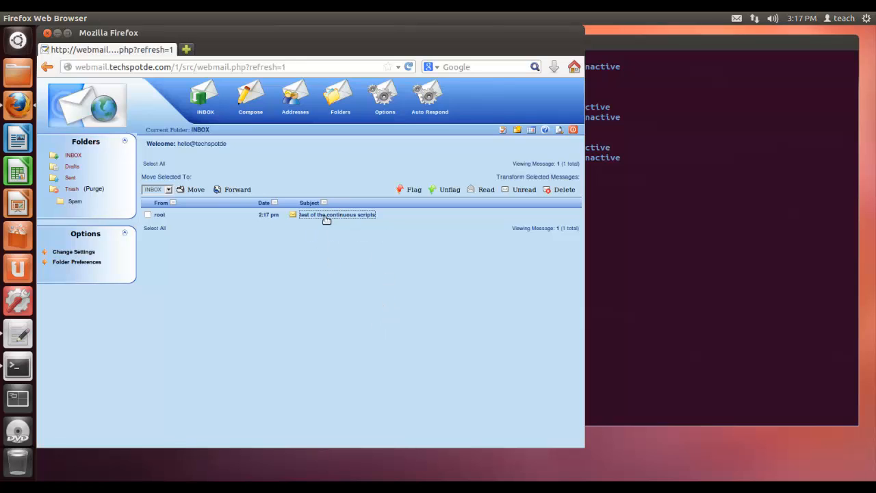
Open the 'test of the continuous scripts' message from root in the INBOX.
{"action": "left_click", "coordinate": [336, 214]}
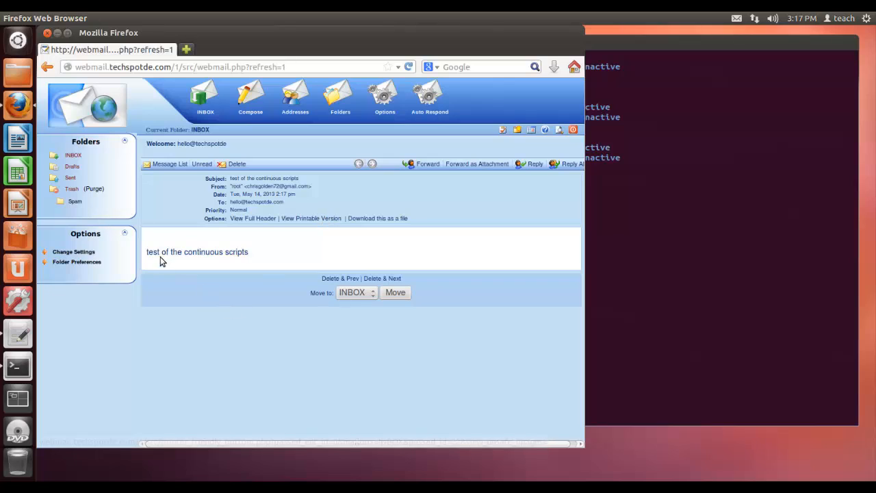
{"action": "mouse_move", "coordinate": [250, 315]}
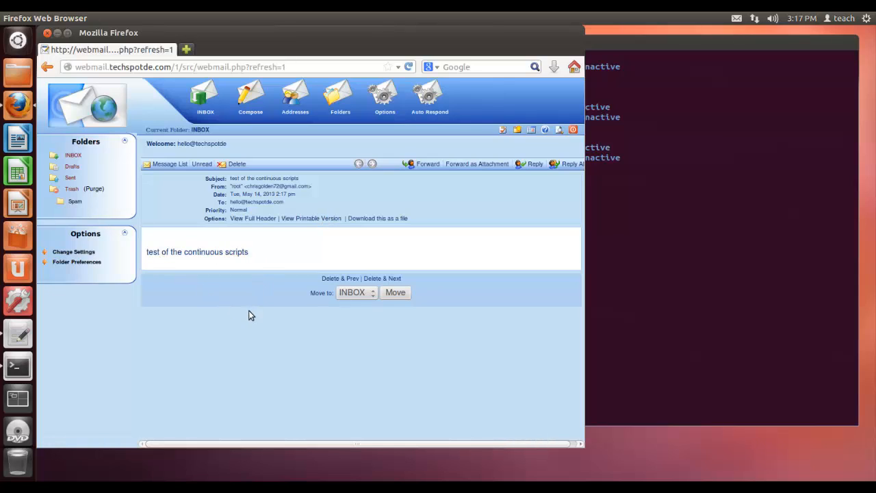
{"action": "mouse_move", "coordinate": [253, 313]}
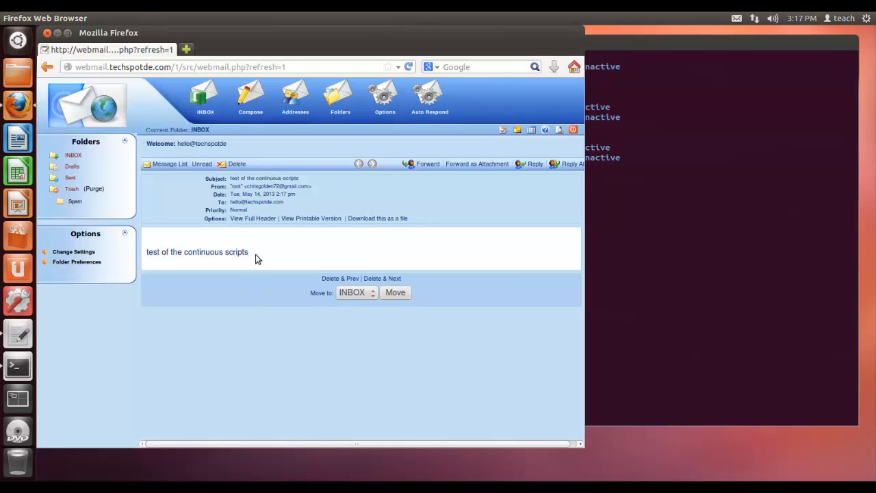
{"action": "mouse_move", "coordinate": [262, 355]}
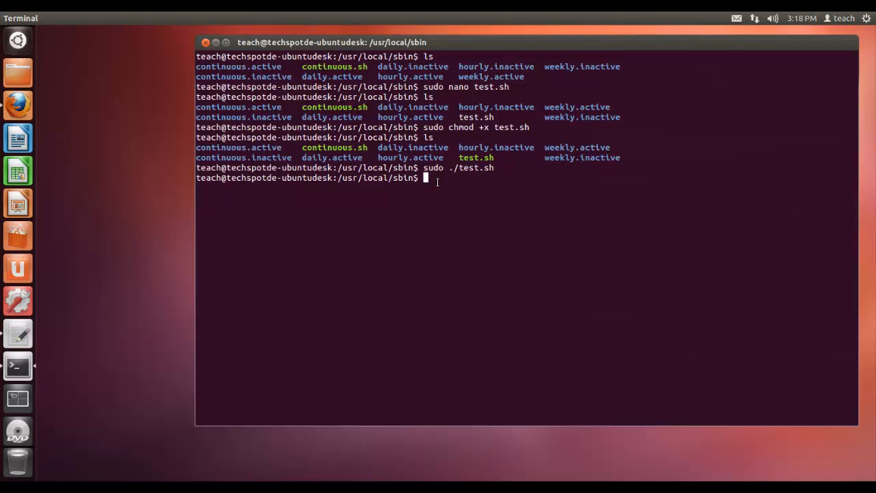
Move test.sh into daily.active with sudo mv and list that folder's contents.
{"action": "type", "text": "sudo mv t"}
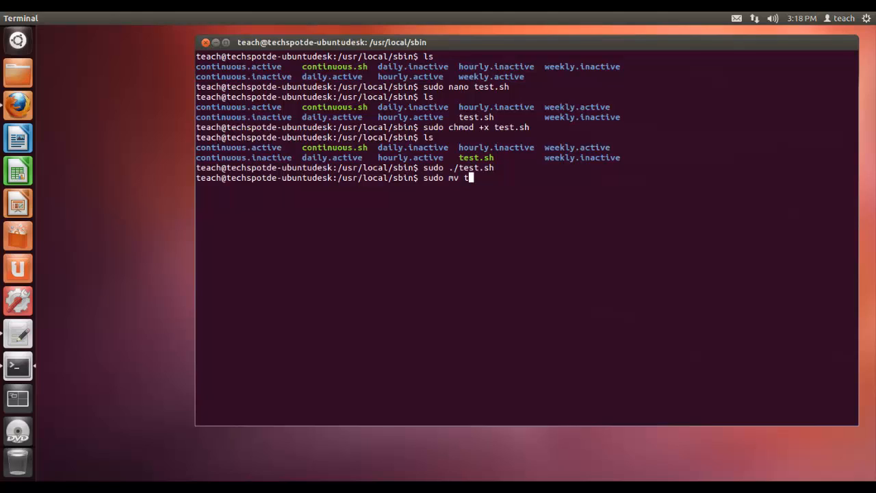
{"action": "type", "text": "est.sh"}
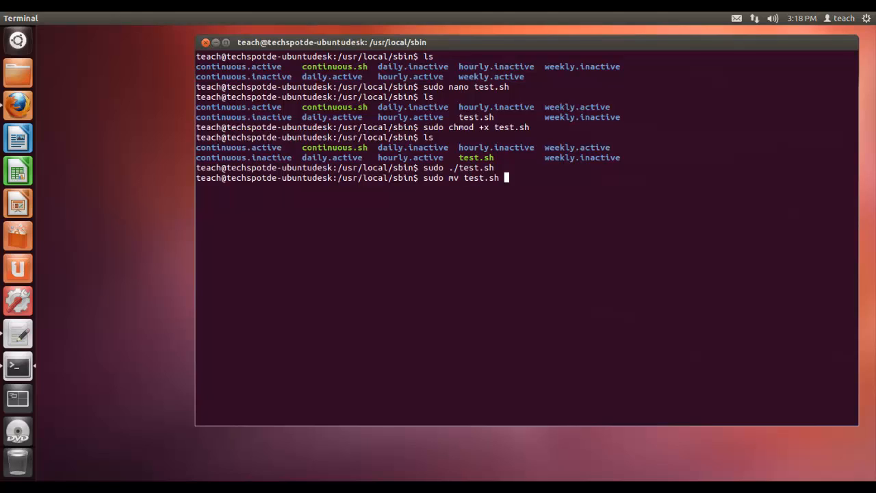
{"action": "type", "text": "daily.active/"}
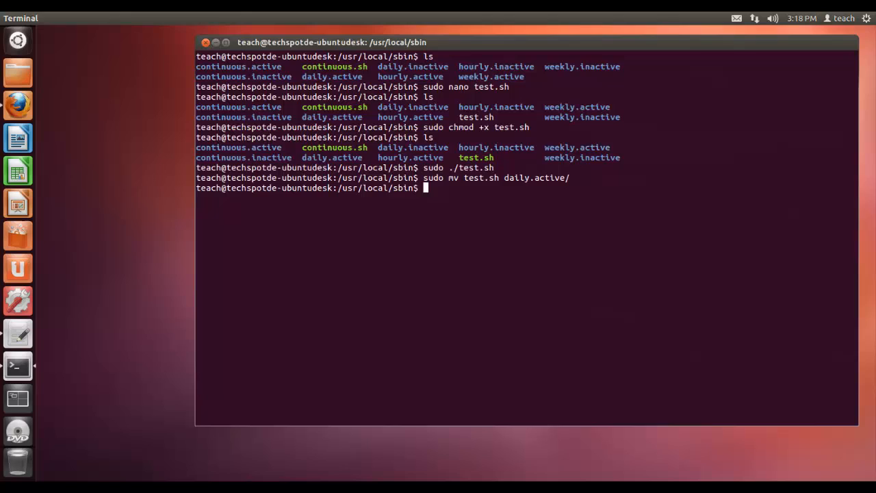
{"action": "type", "text": "ls daily."}
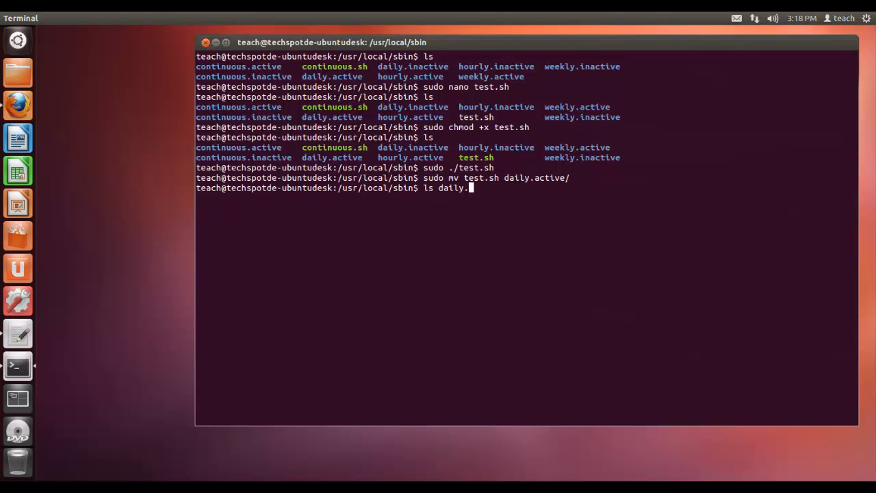
{"action": "key", "text": "Return"}
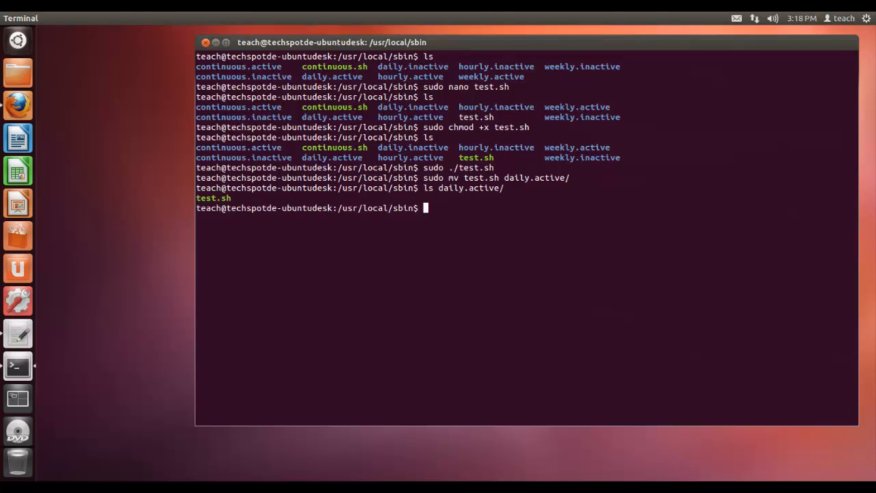